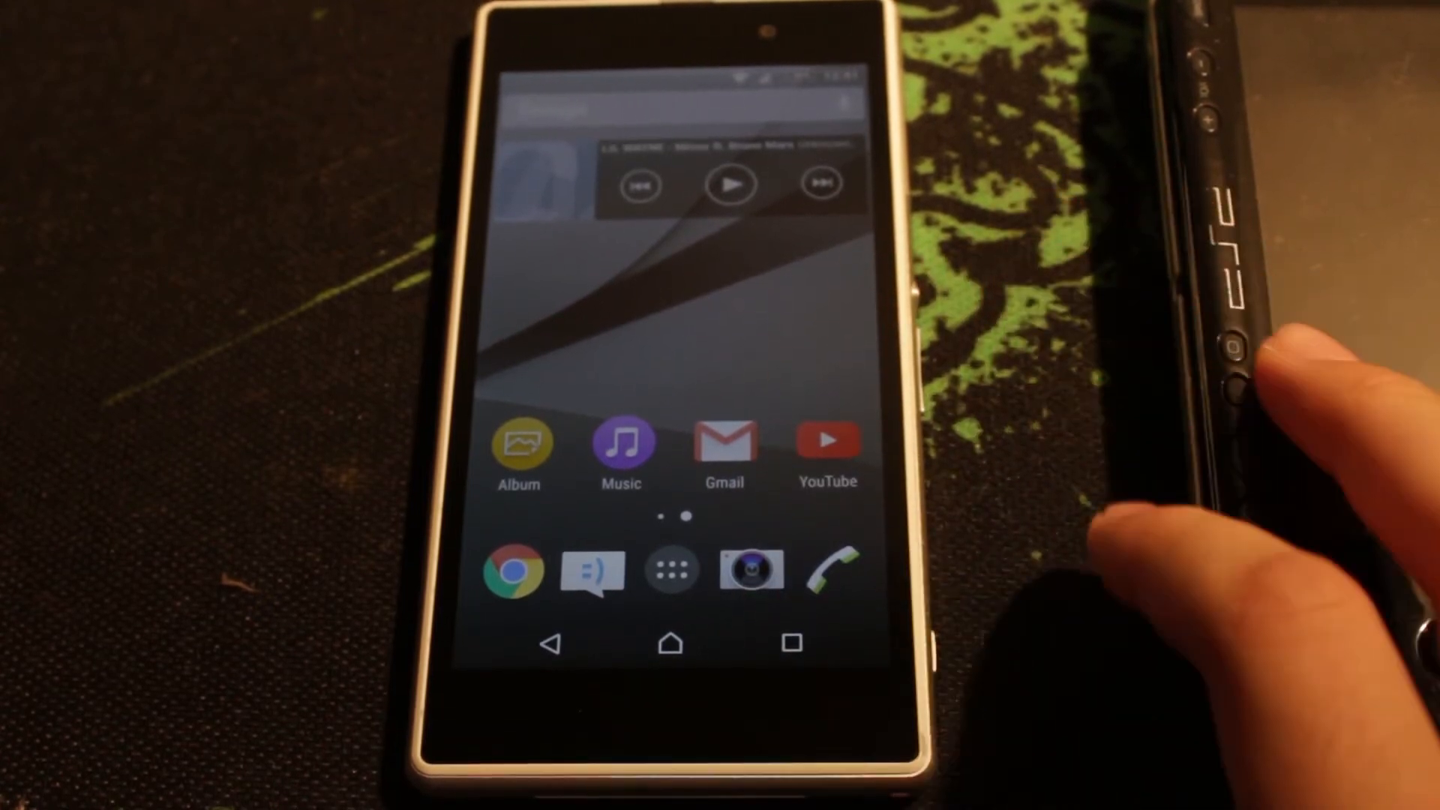
Step: Bring up the phone's hidden service info menu via the dialer code *#*#7378423#*#*
click(836, 570)
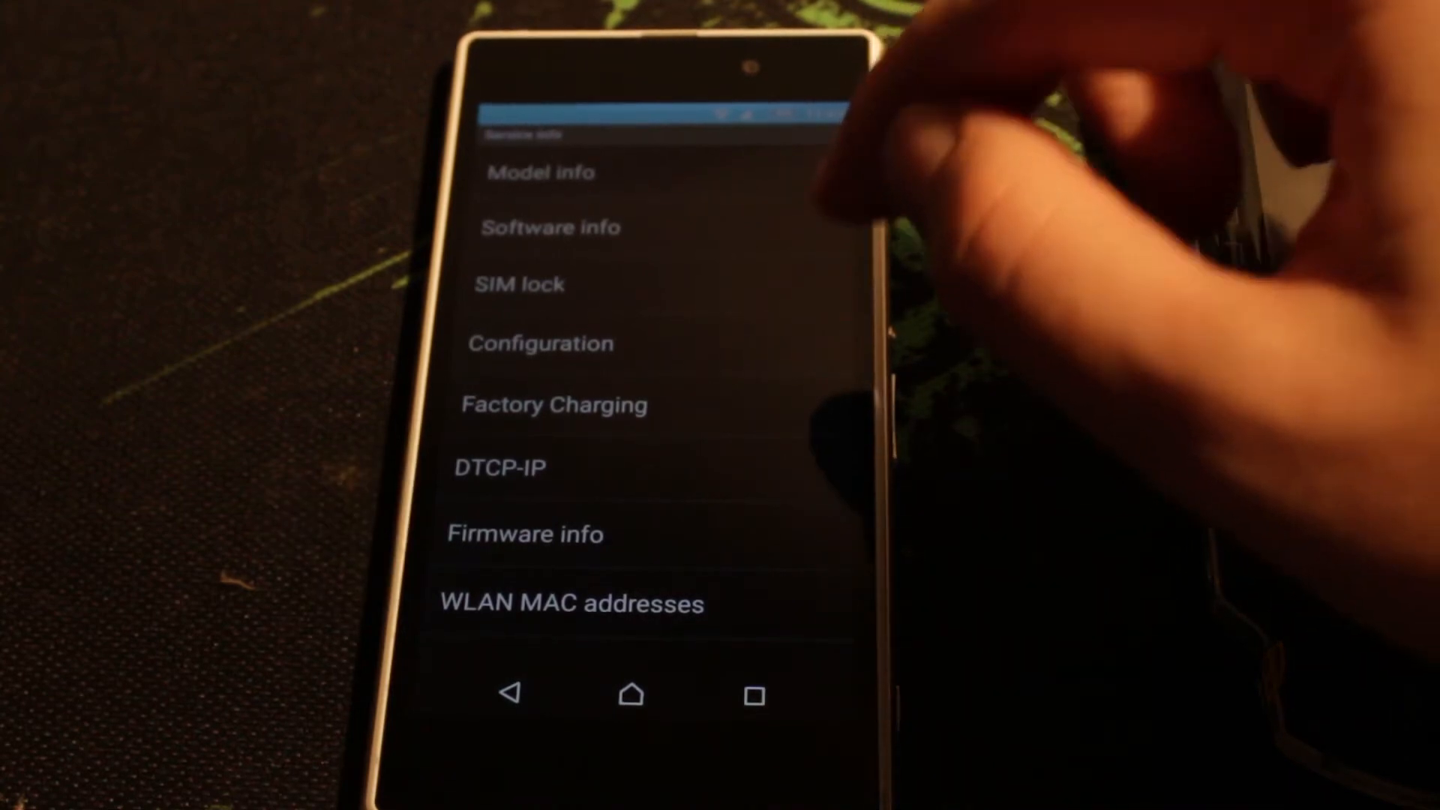
Step: Check Rooting Status under Configuration, then reveal the IMEI with *#06#
click(542, 342)
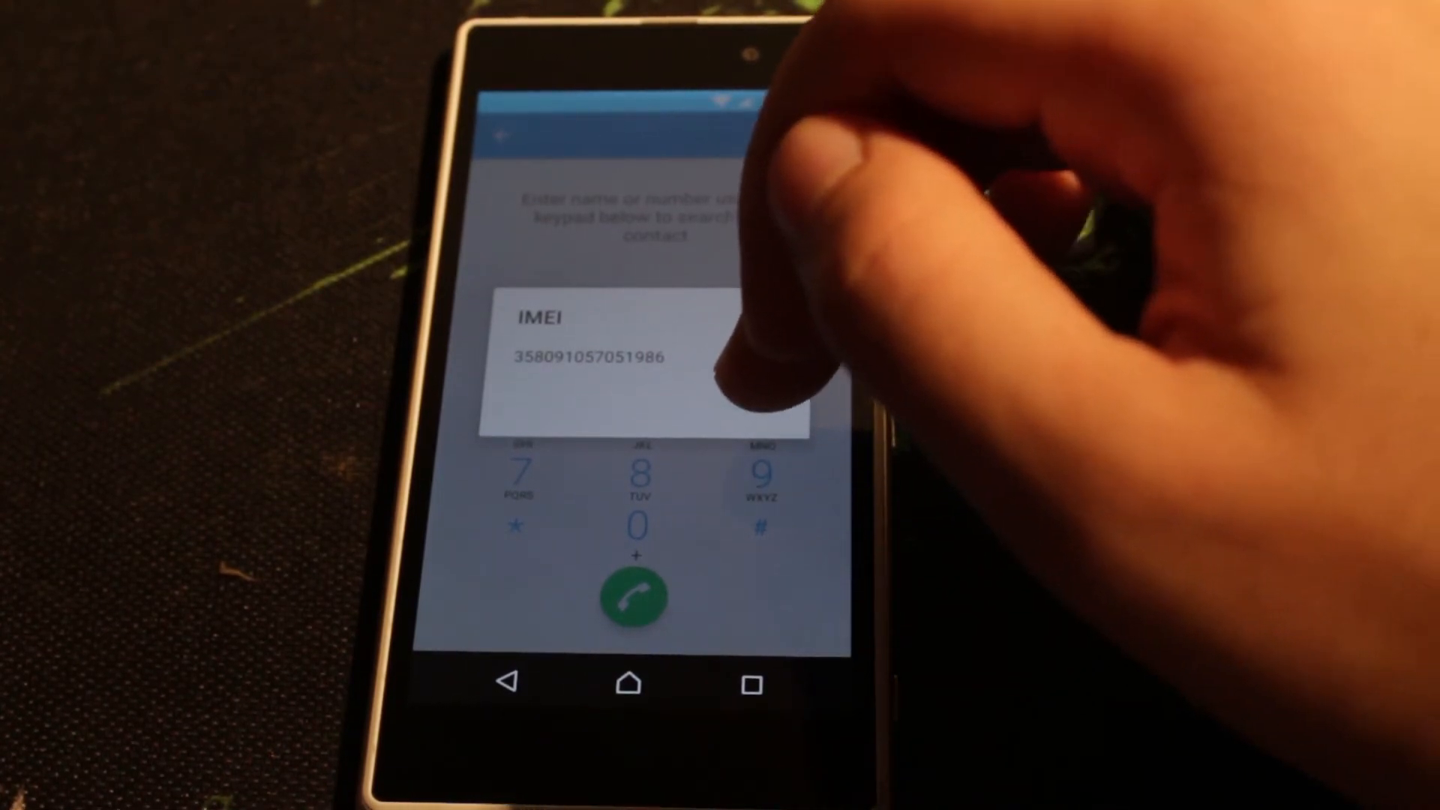
click(628, 683)
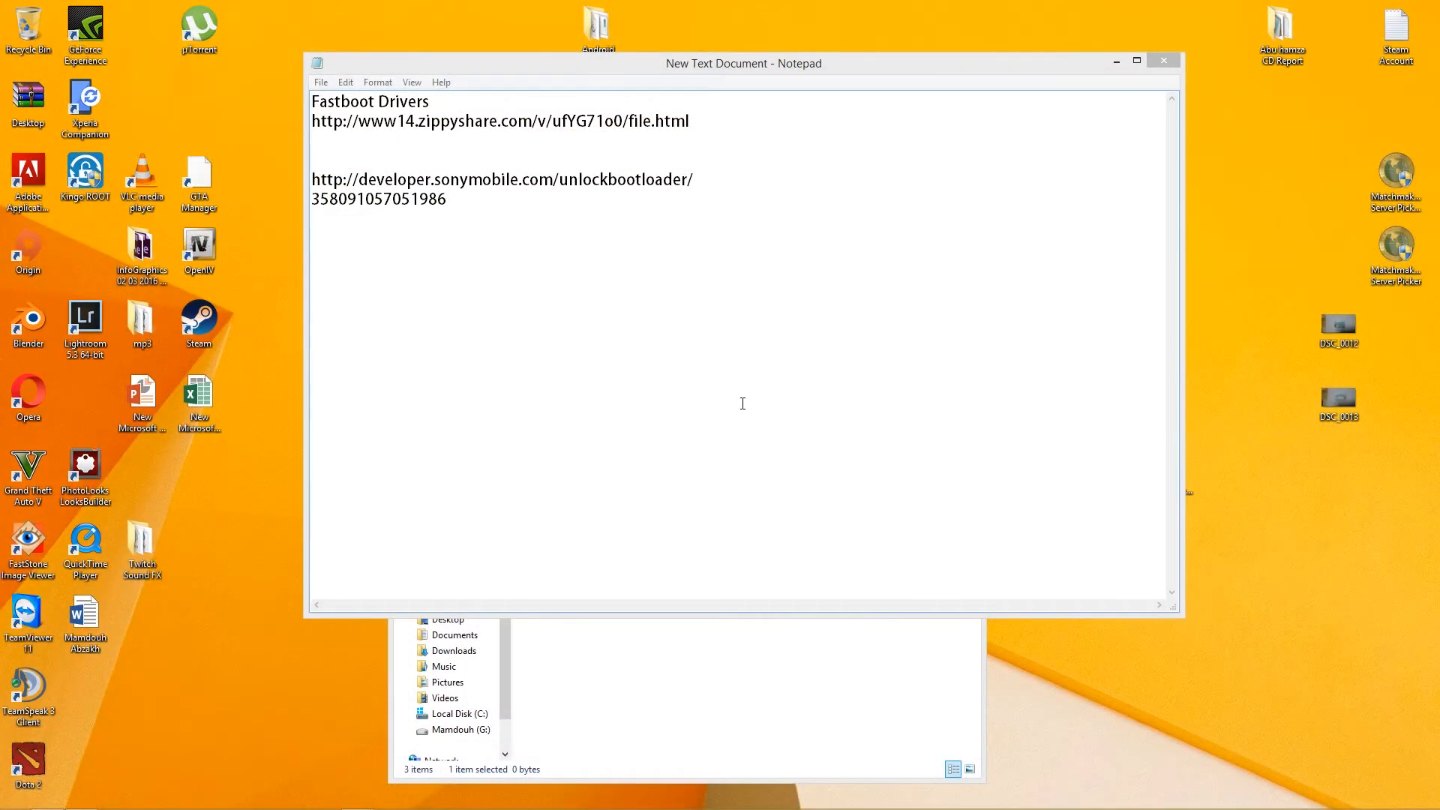
mouse_move(621, 243)
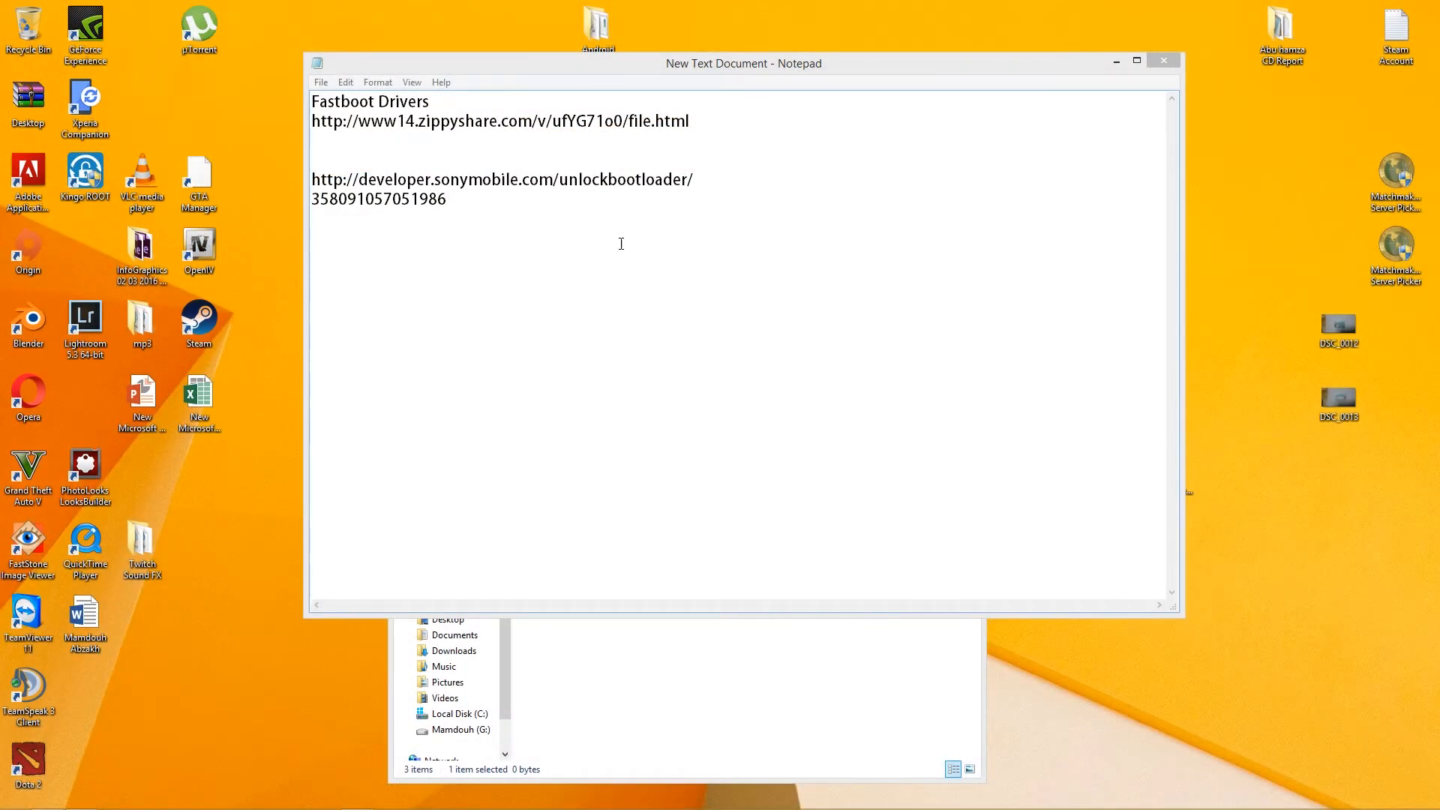
Step: Load the Fastboot Drivers zippyshare link in the browser and download adb-setup-1.4.3
triple_click(501, 120)
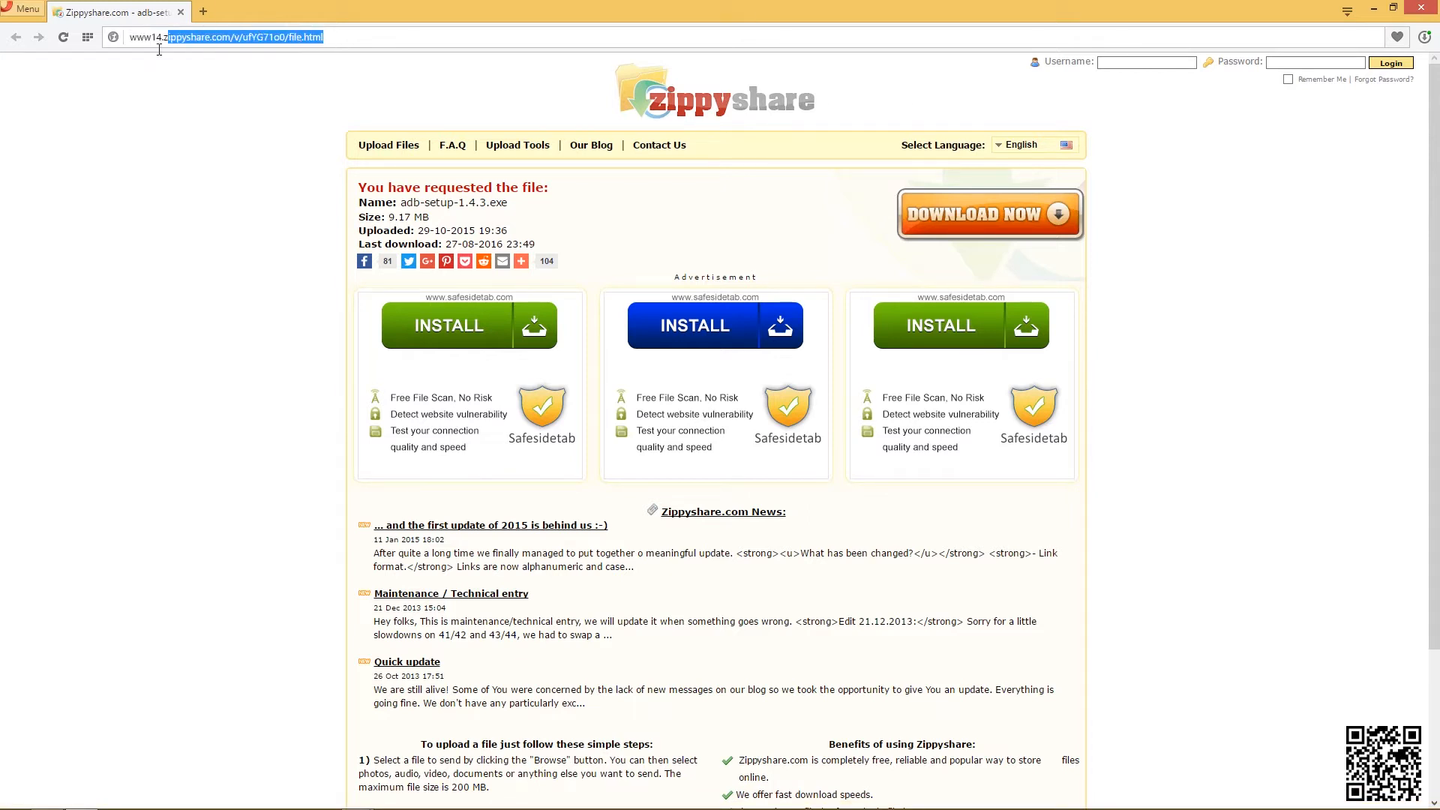
key(Return)
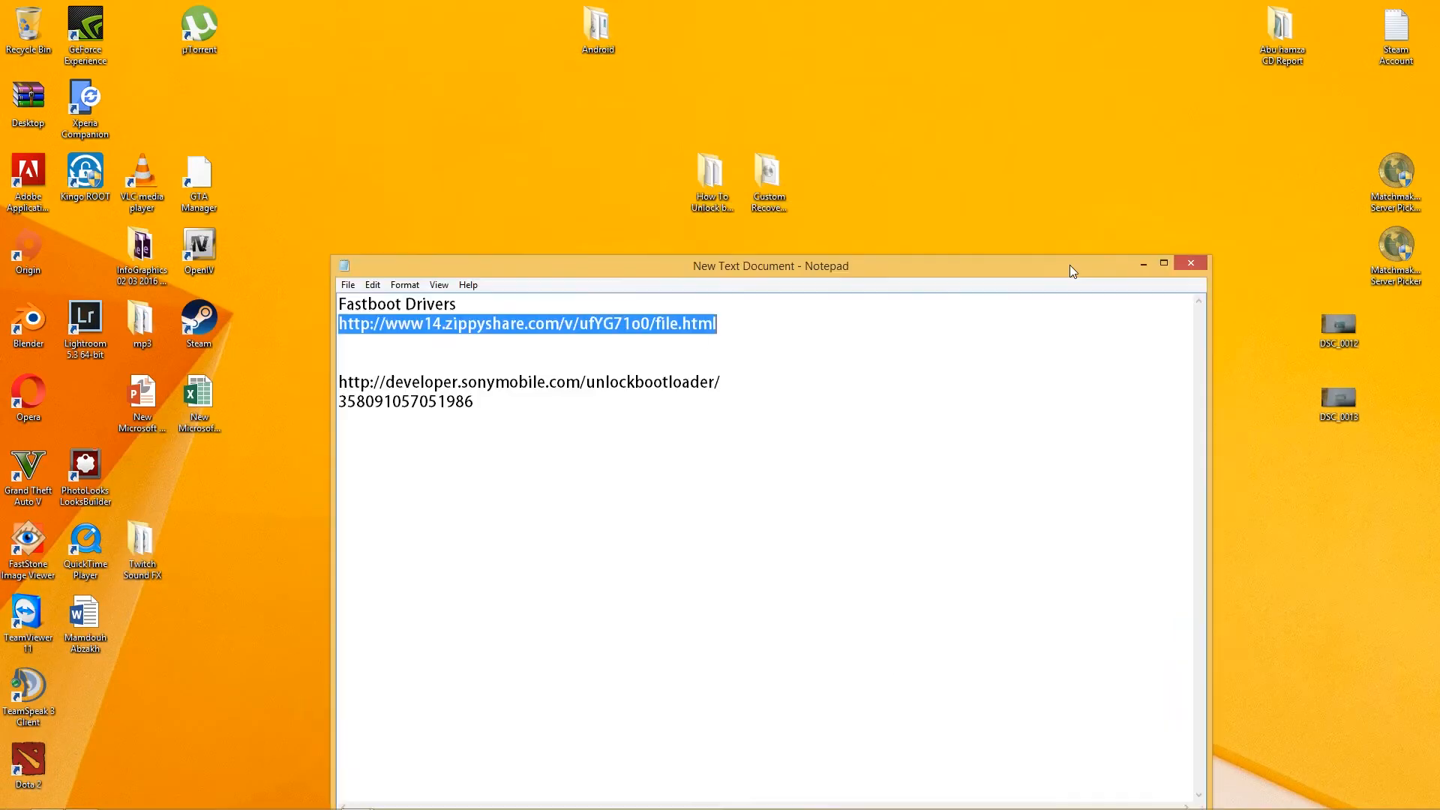
double_click(712, 174)
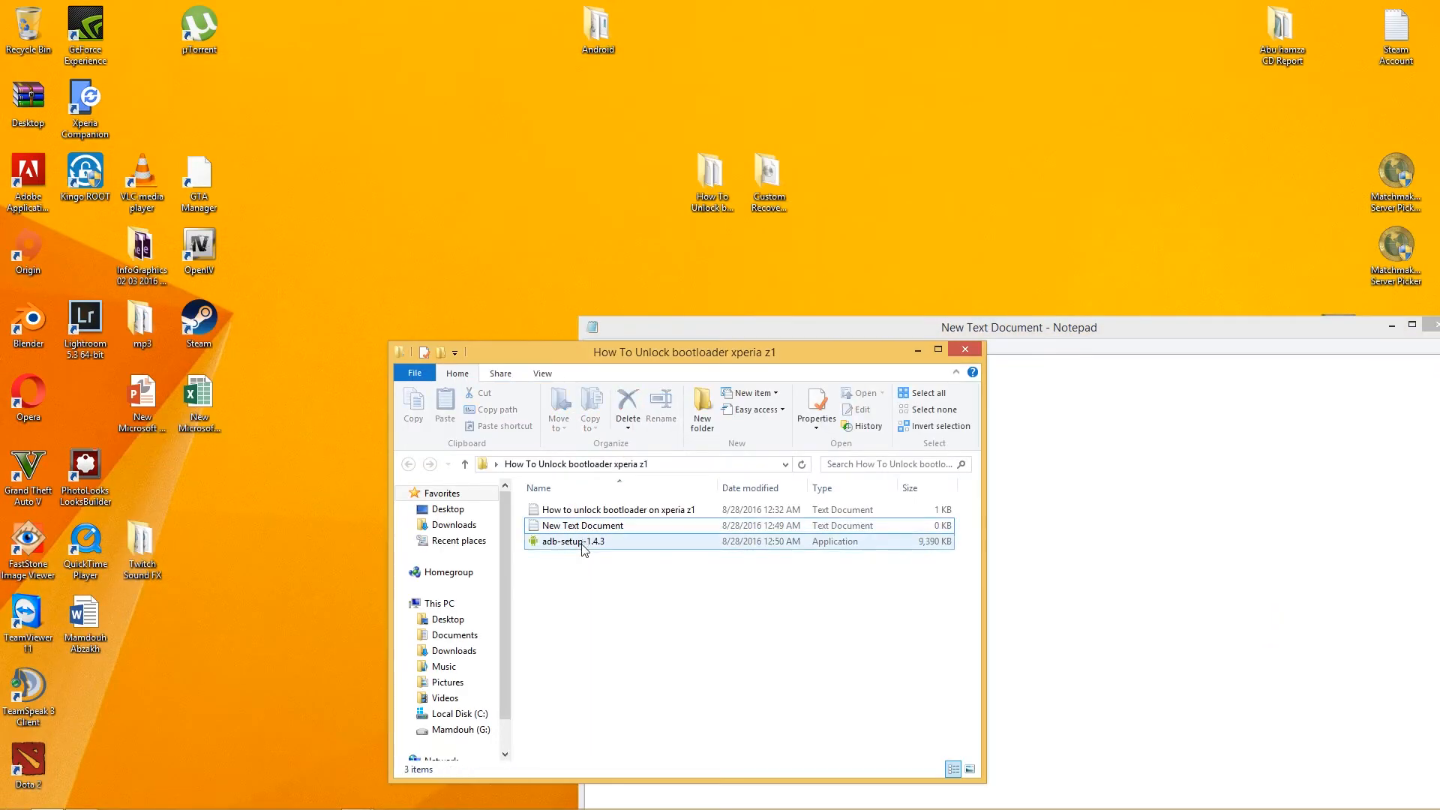
Step: Run adb-setup-1.4.3, answering Y to install ADB, Fastboot and the device drivers
double_click(572, 541)
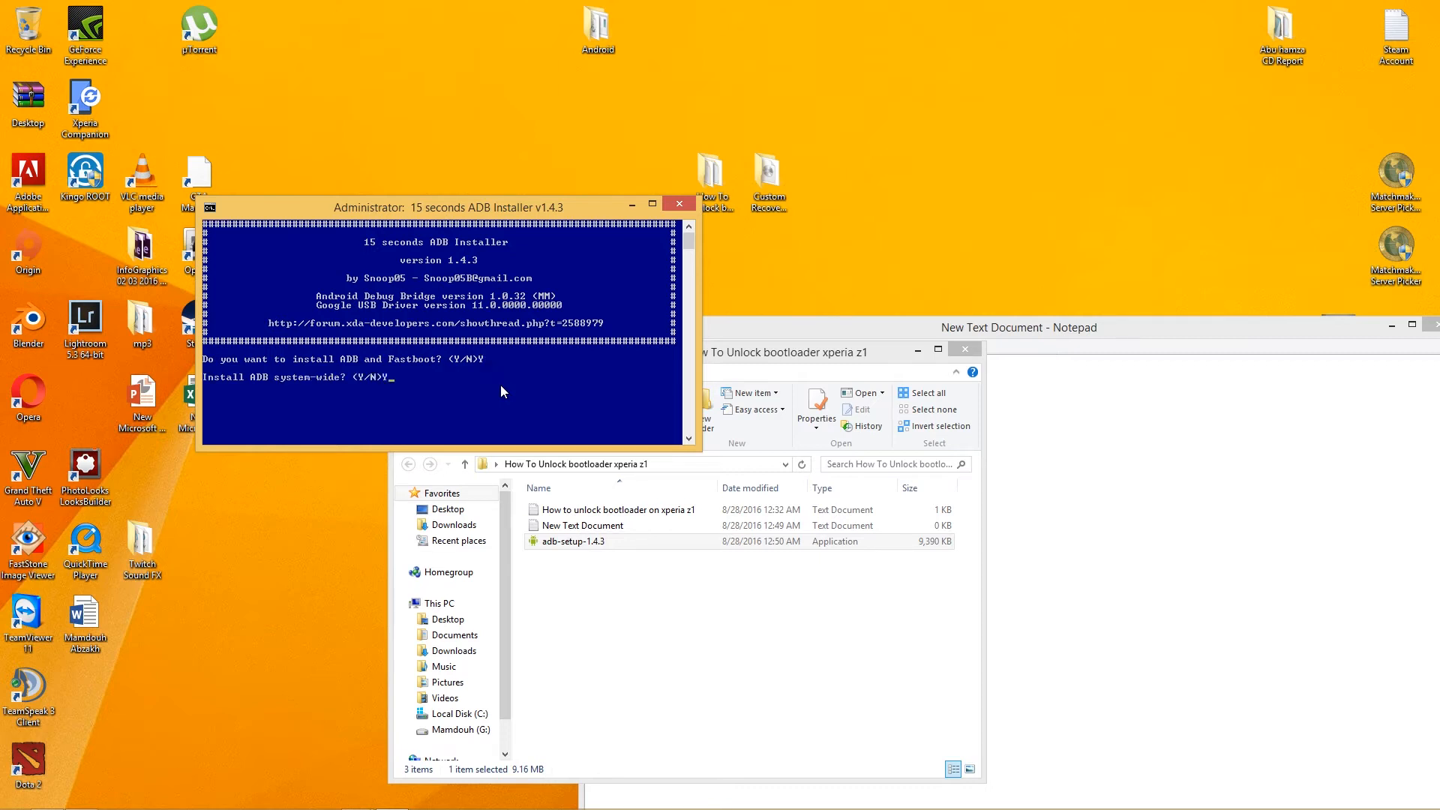
text(Y)
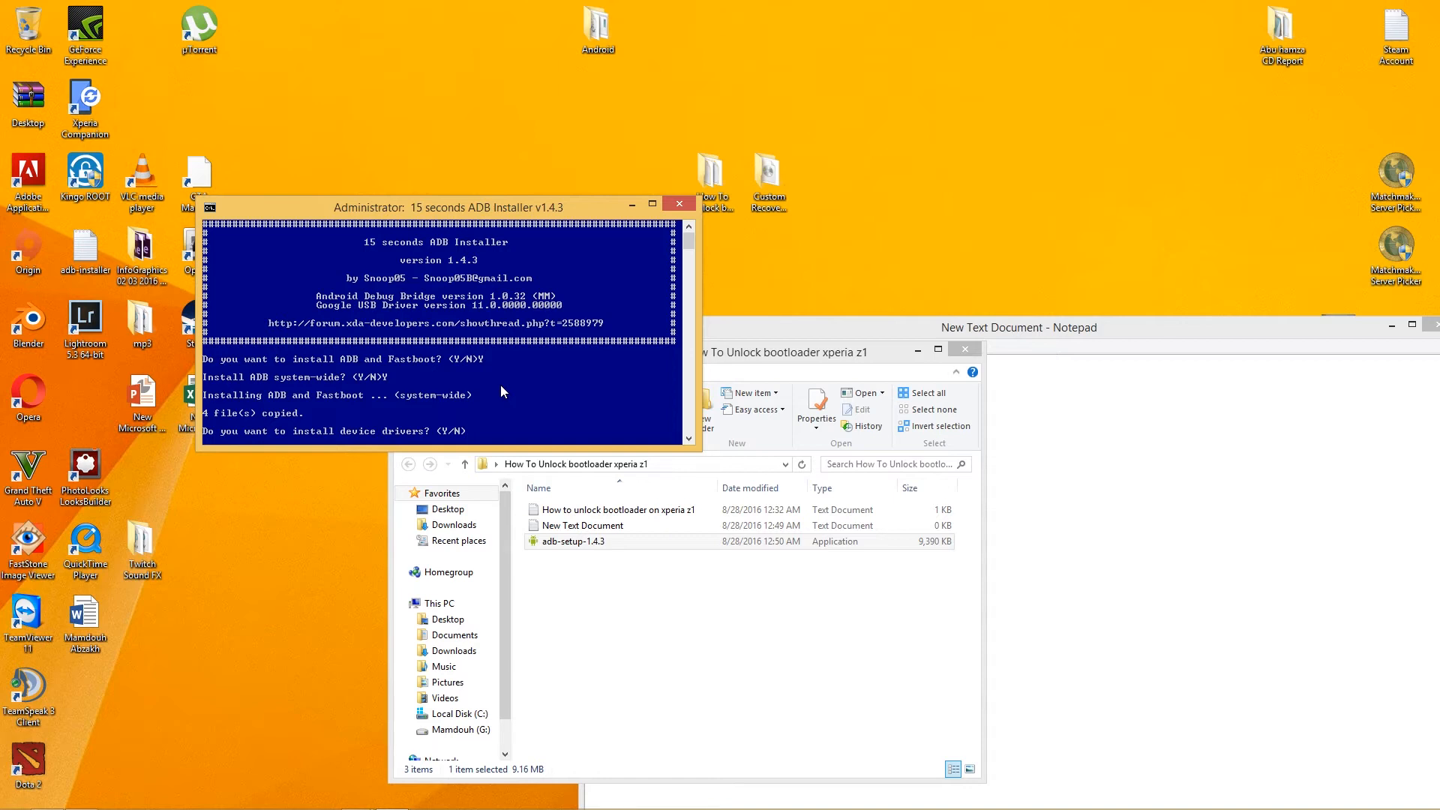
text(Y)
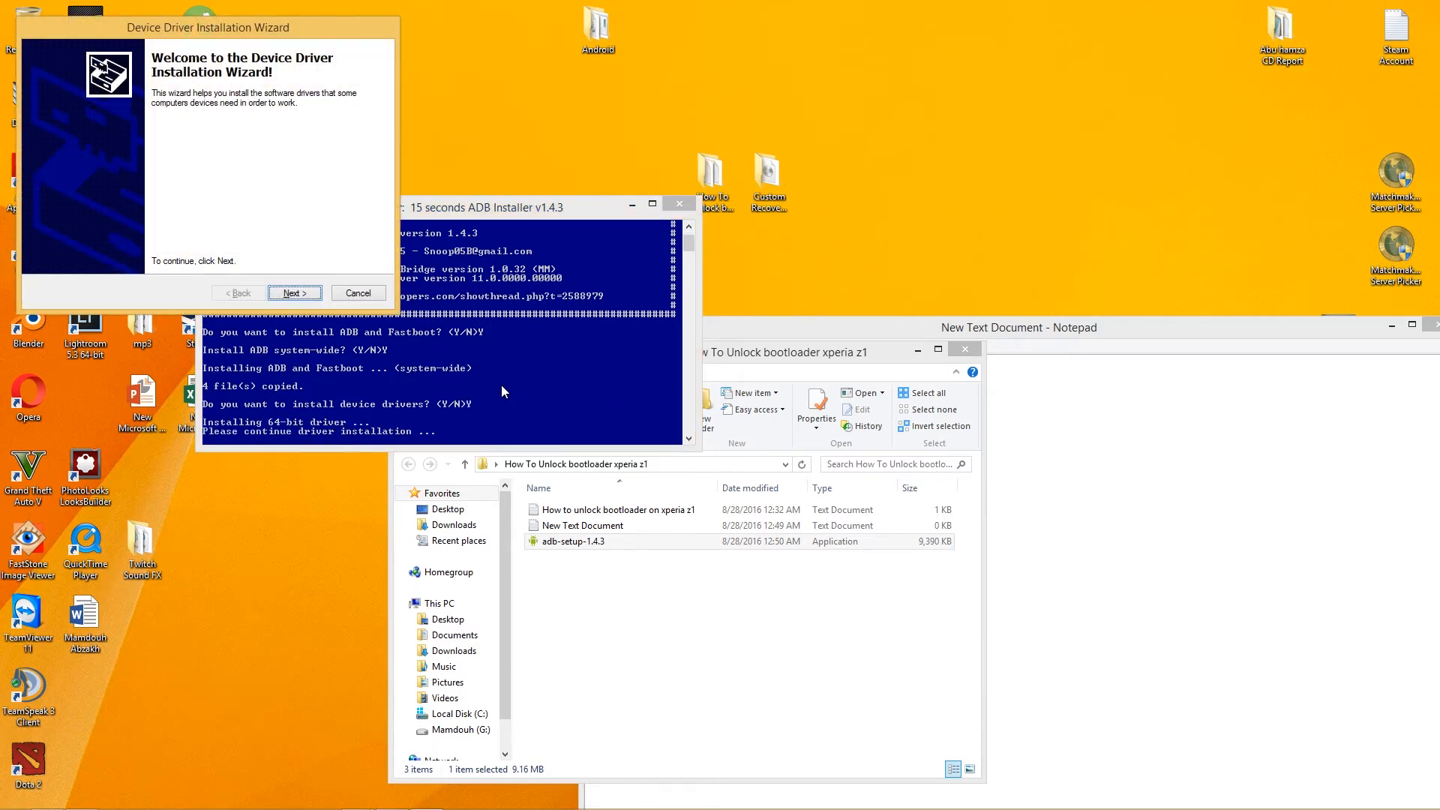
click(294, 292)
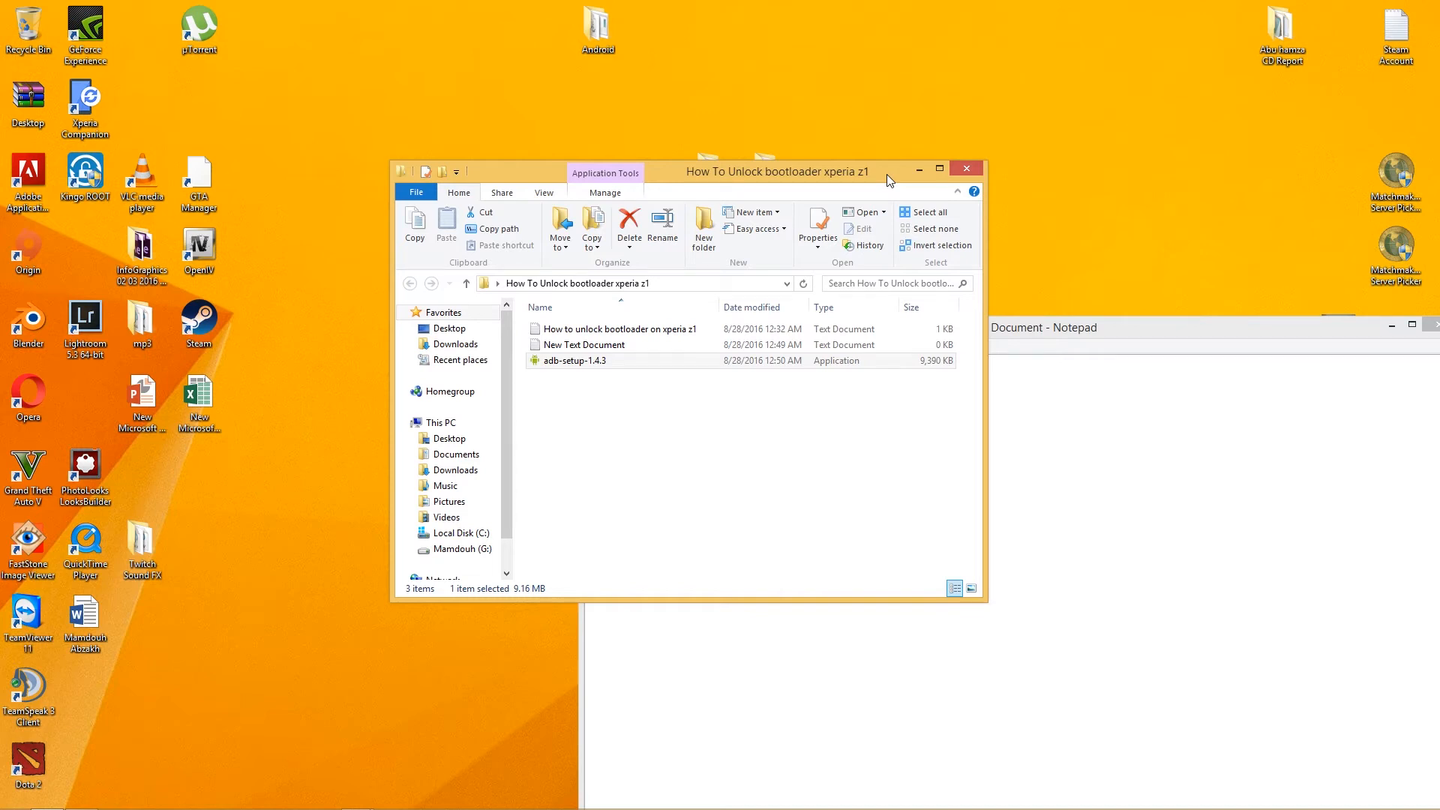
mouse_move(973, 215)
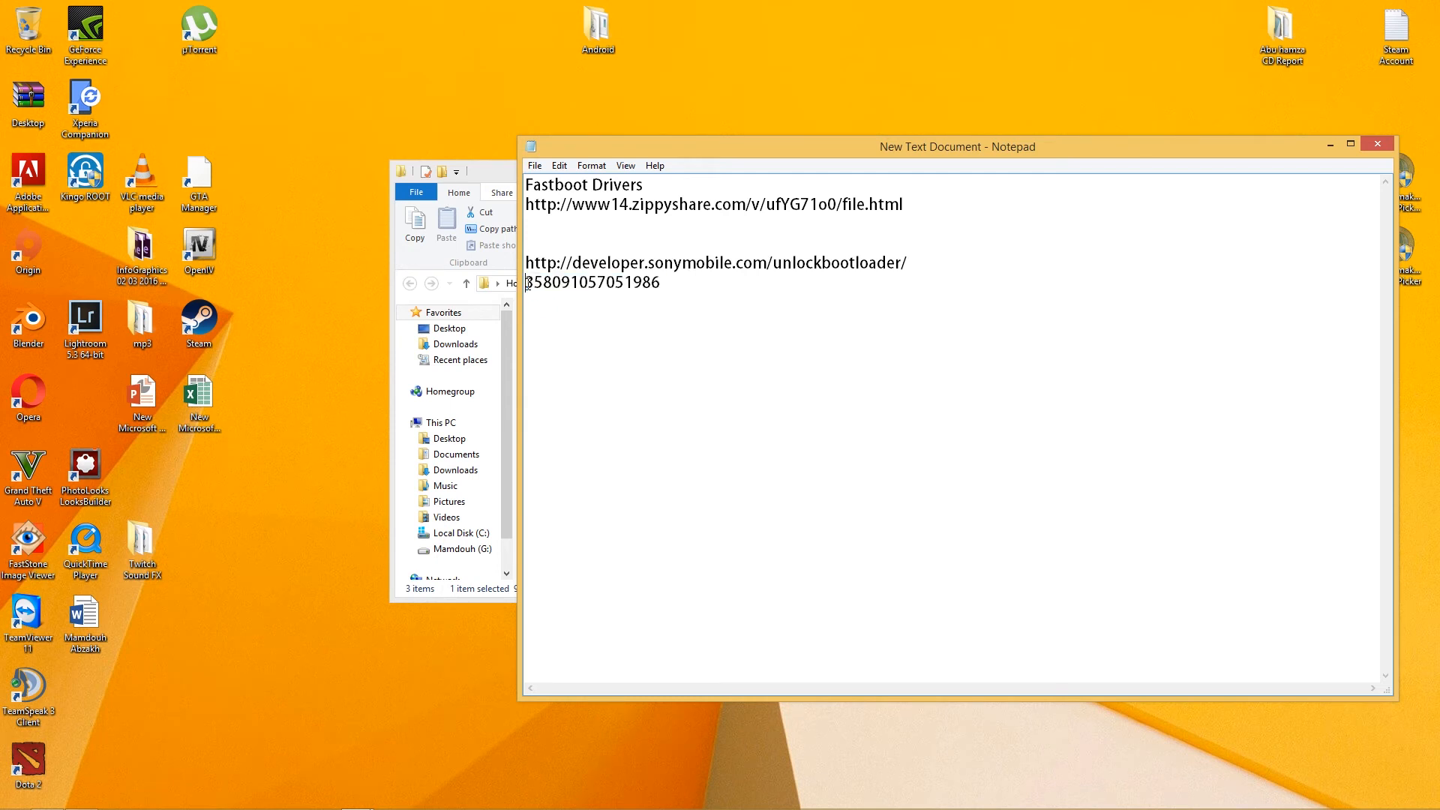
Step: Label the IMEI line 'MY IMEI :' in Notepad and select the Sony unlock bootloader address
text(M<)
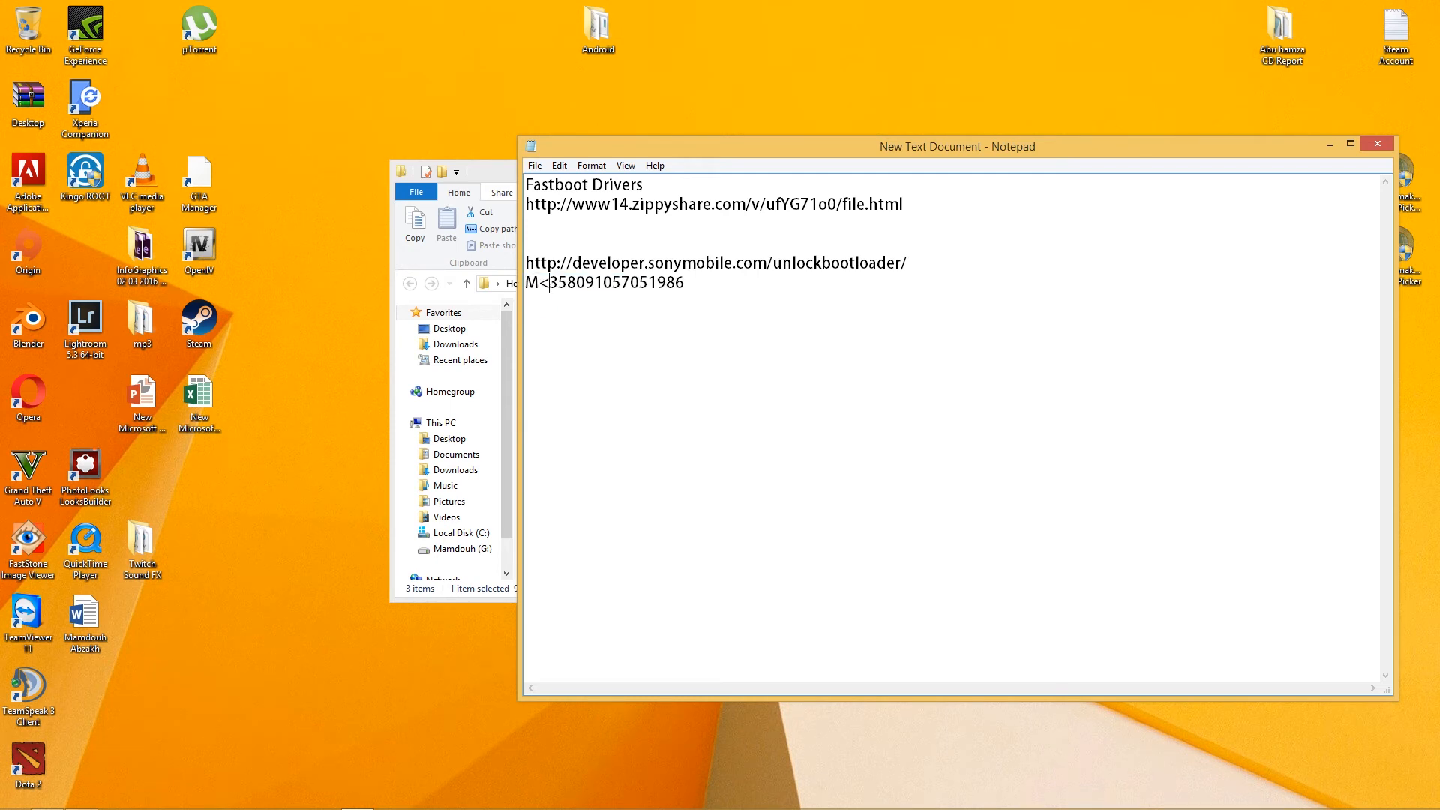
text(Y IMEI :)
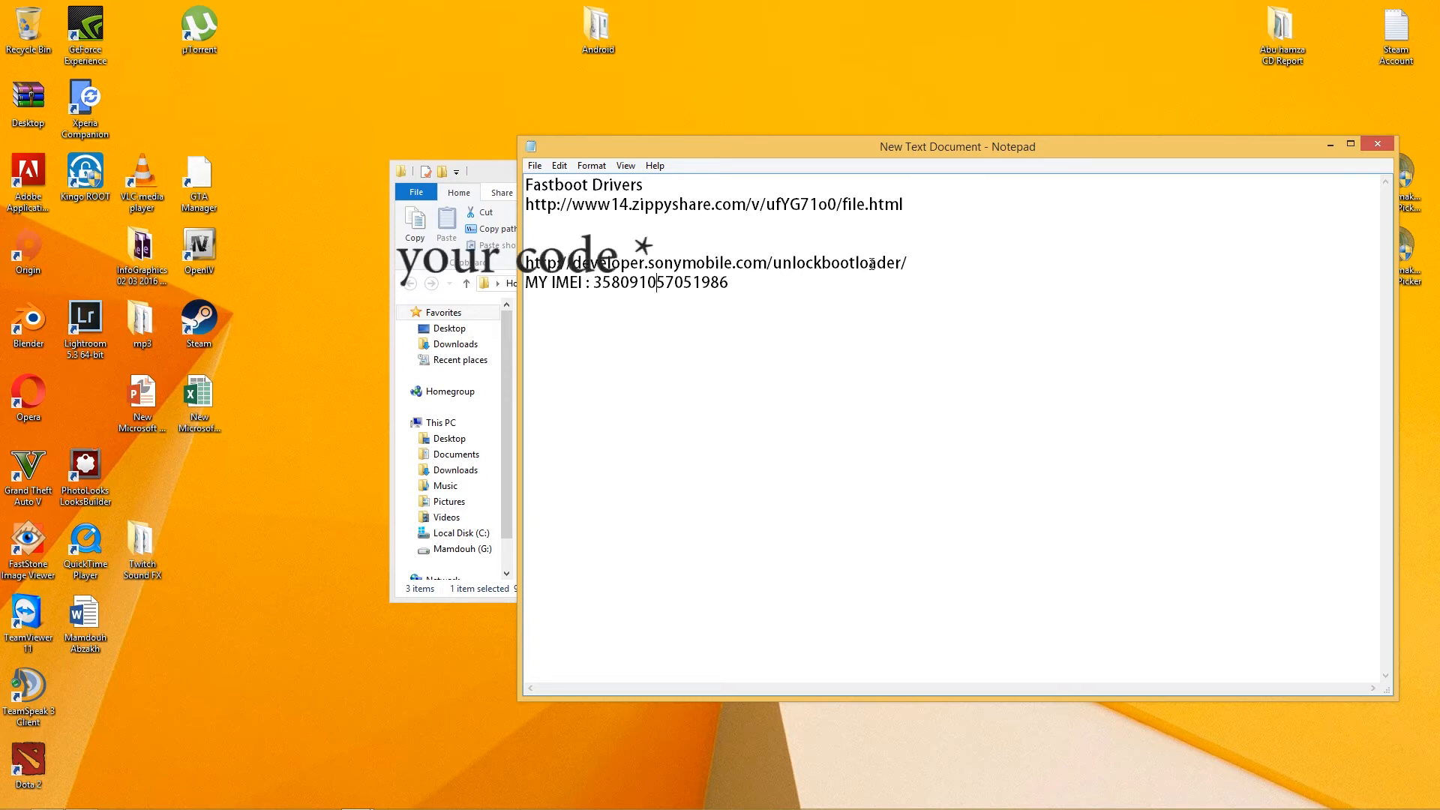
triple_click(718, 263)
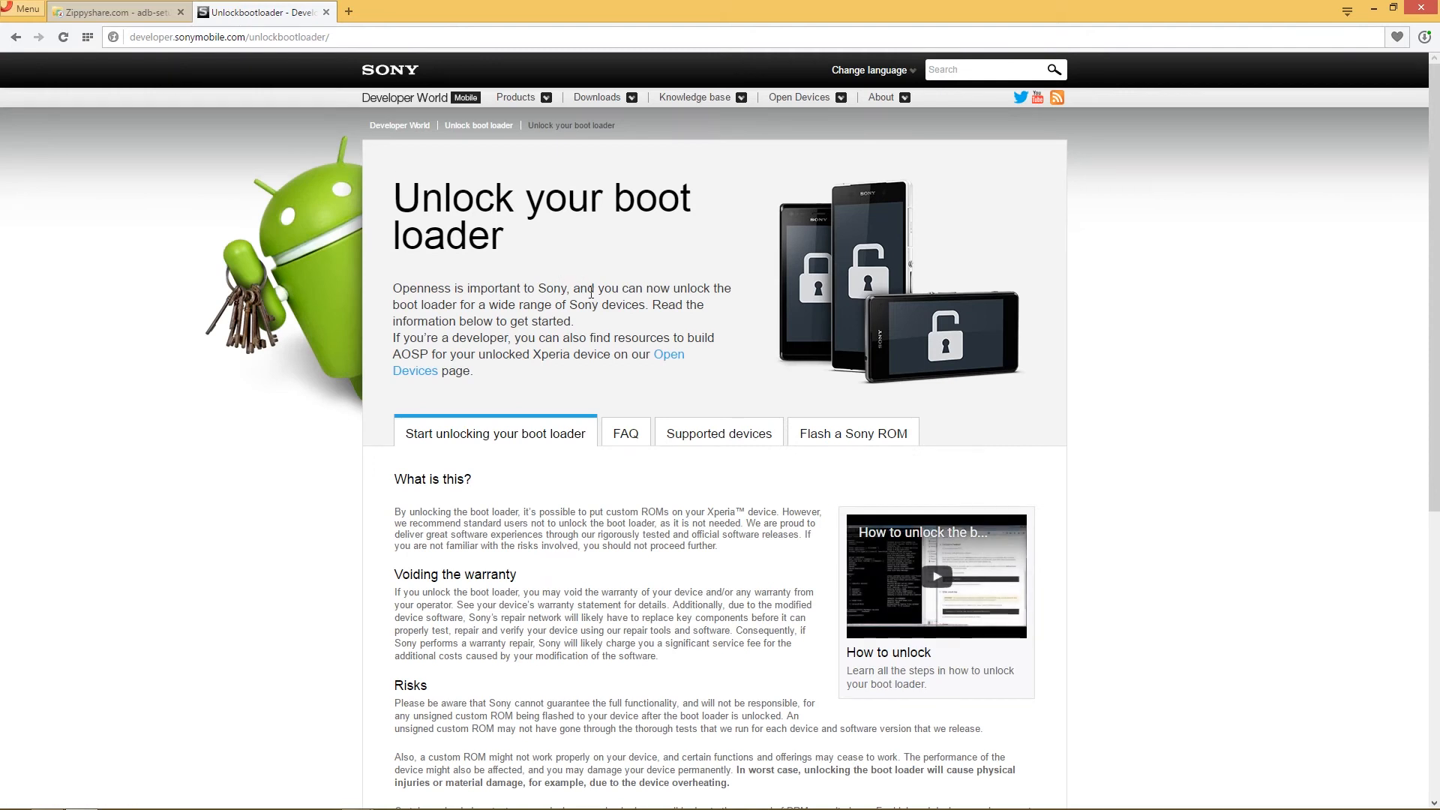
Step: Choose Xperia Z1 from the Select your device list on the Sony unlock page
scroll(down, 3)
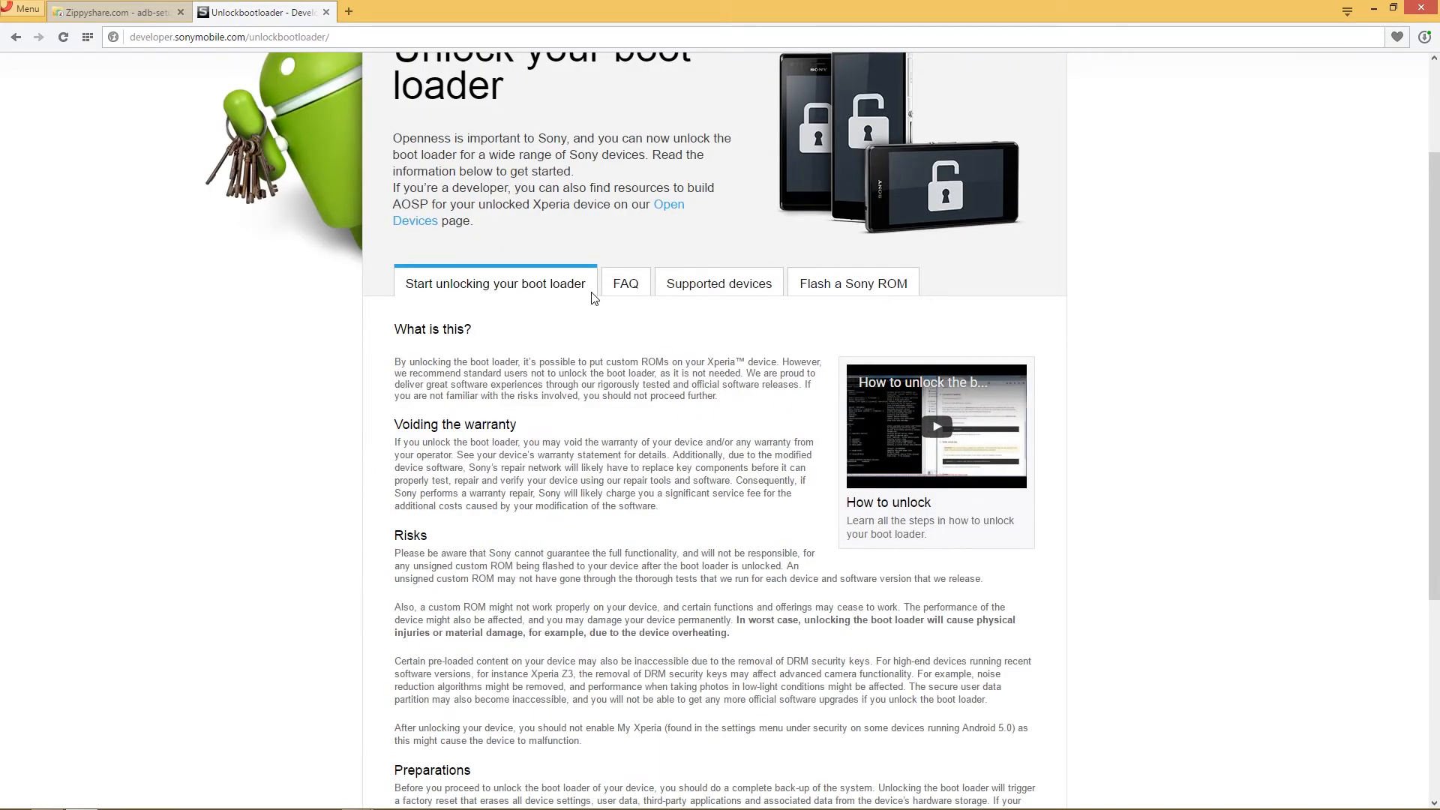
scroll(down, 3)
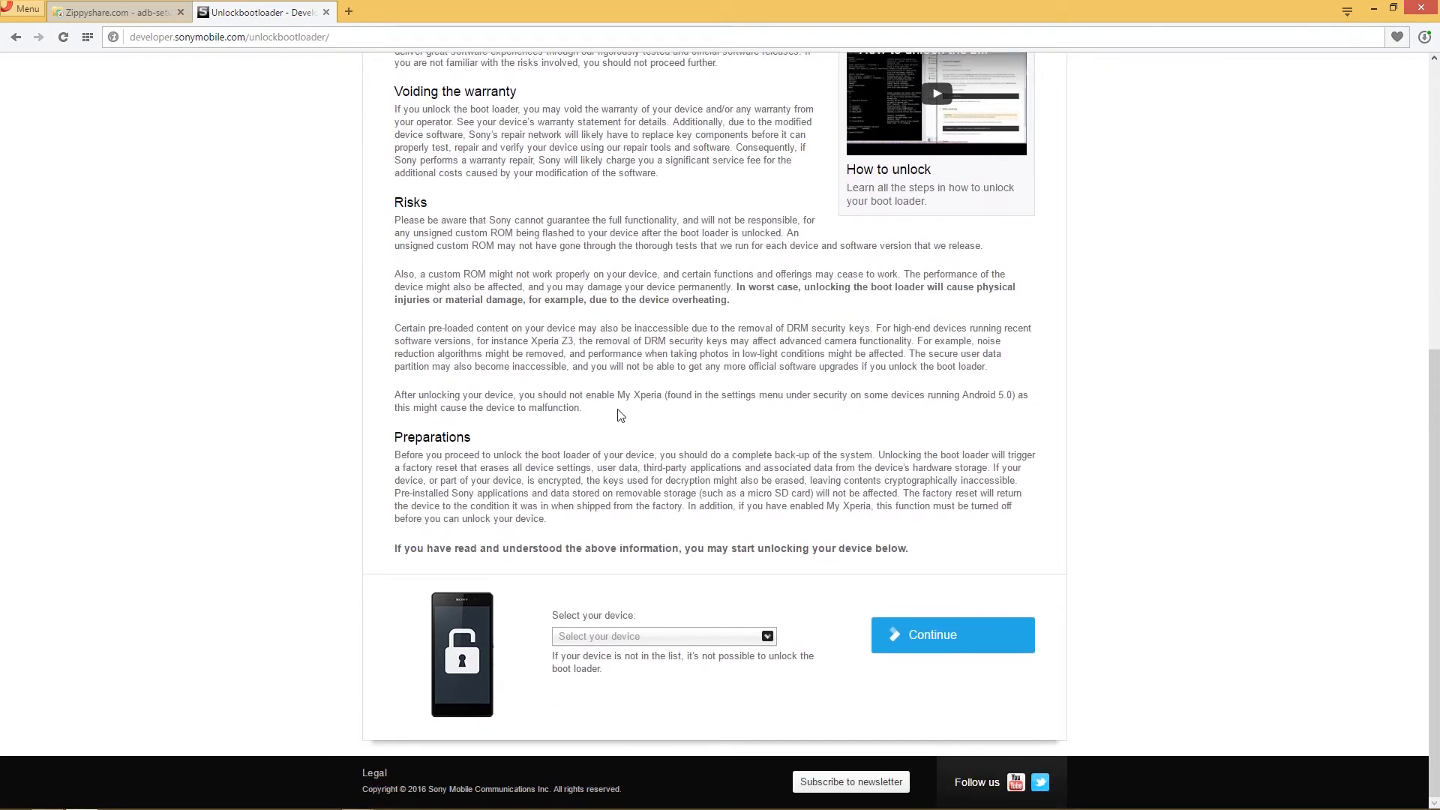
click(661, 636)
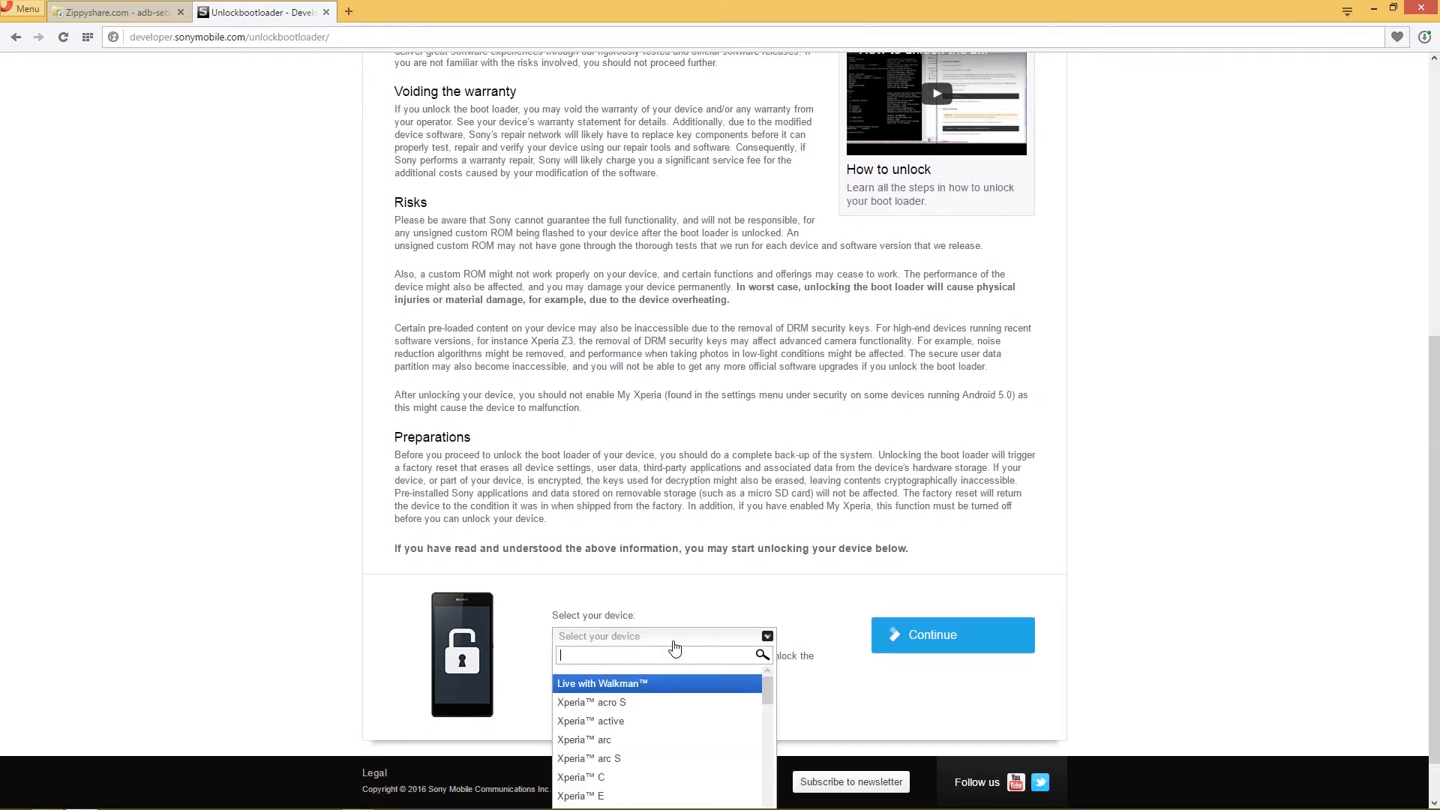
scroll(down, 3)
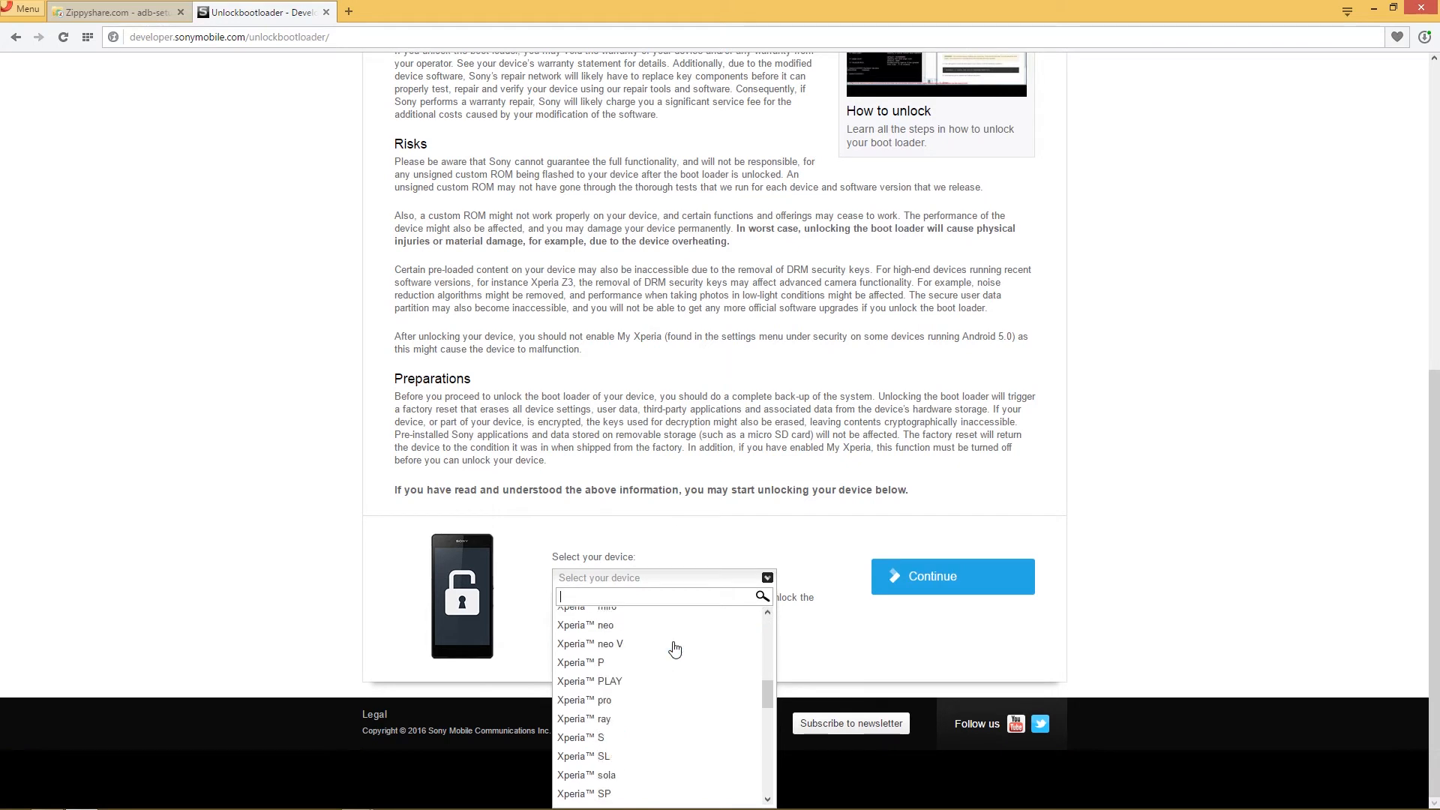
scroll(down, 3)
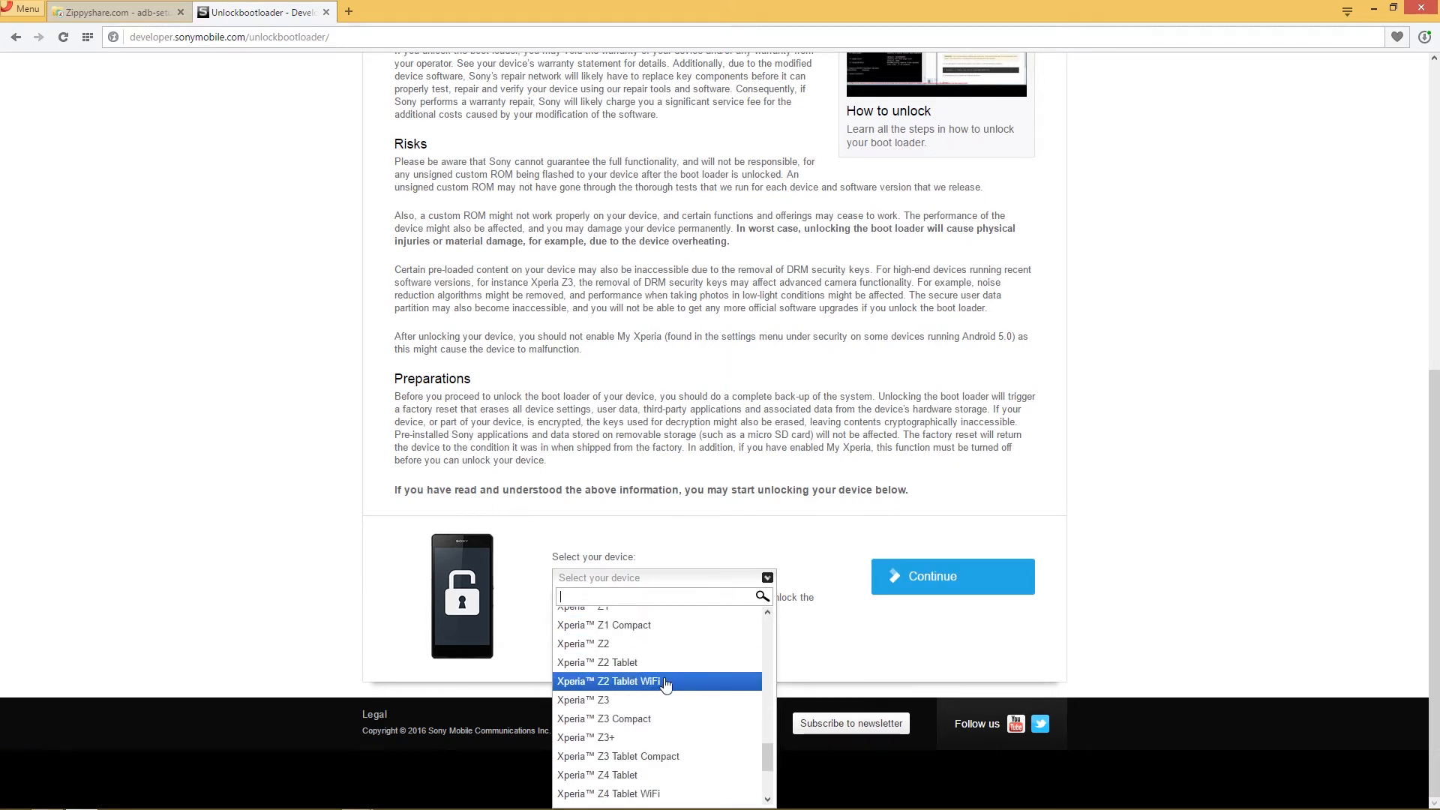
scroll(up, 3)
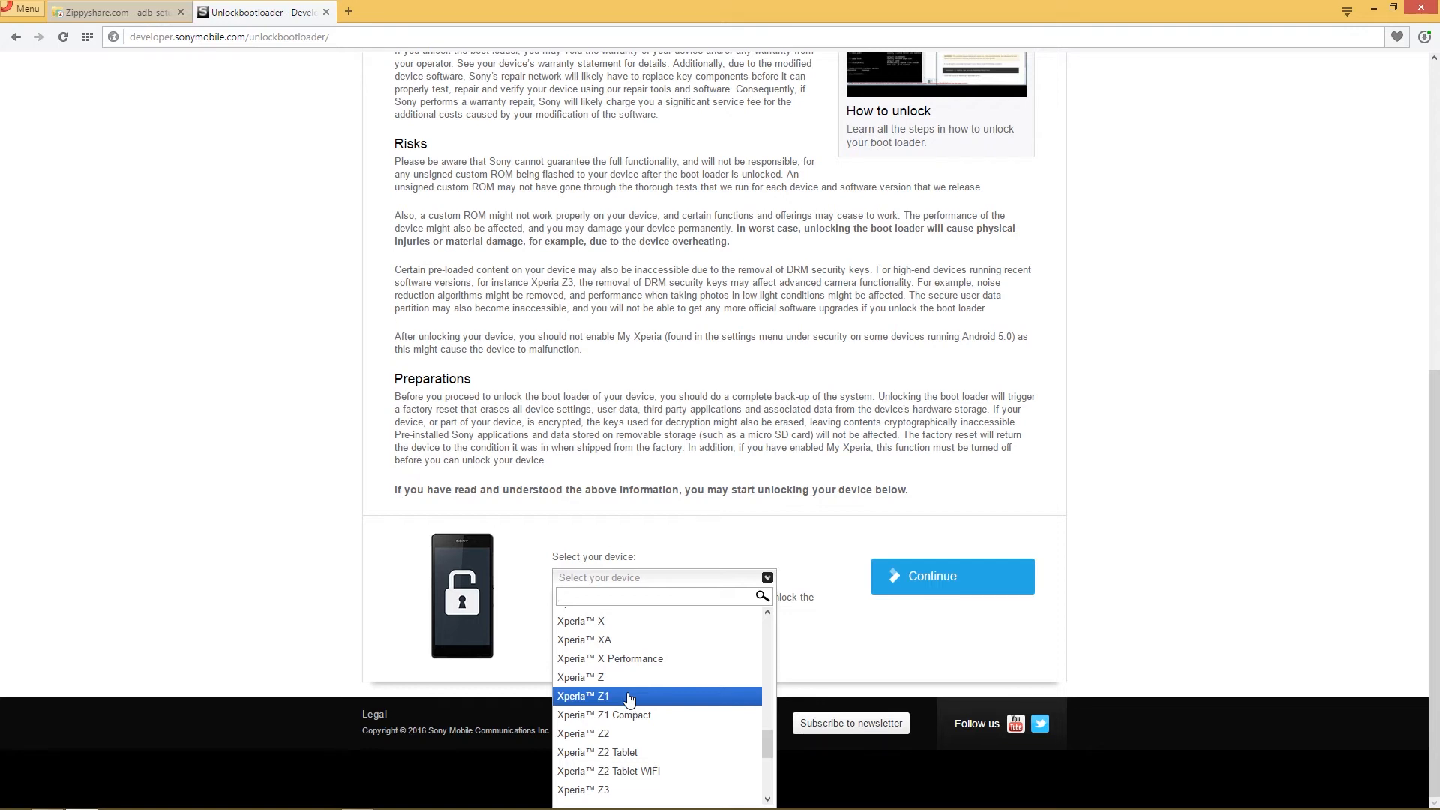
click(582, 696)
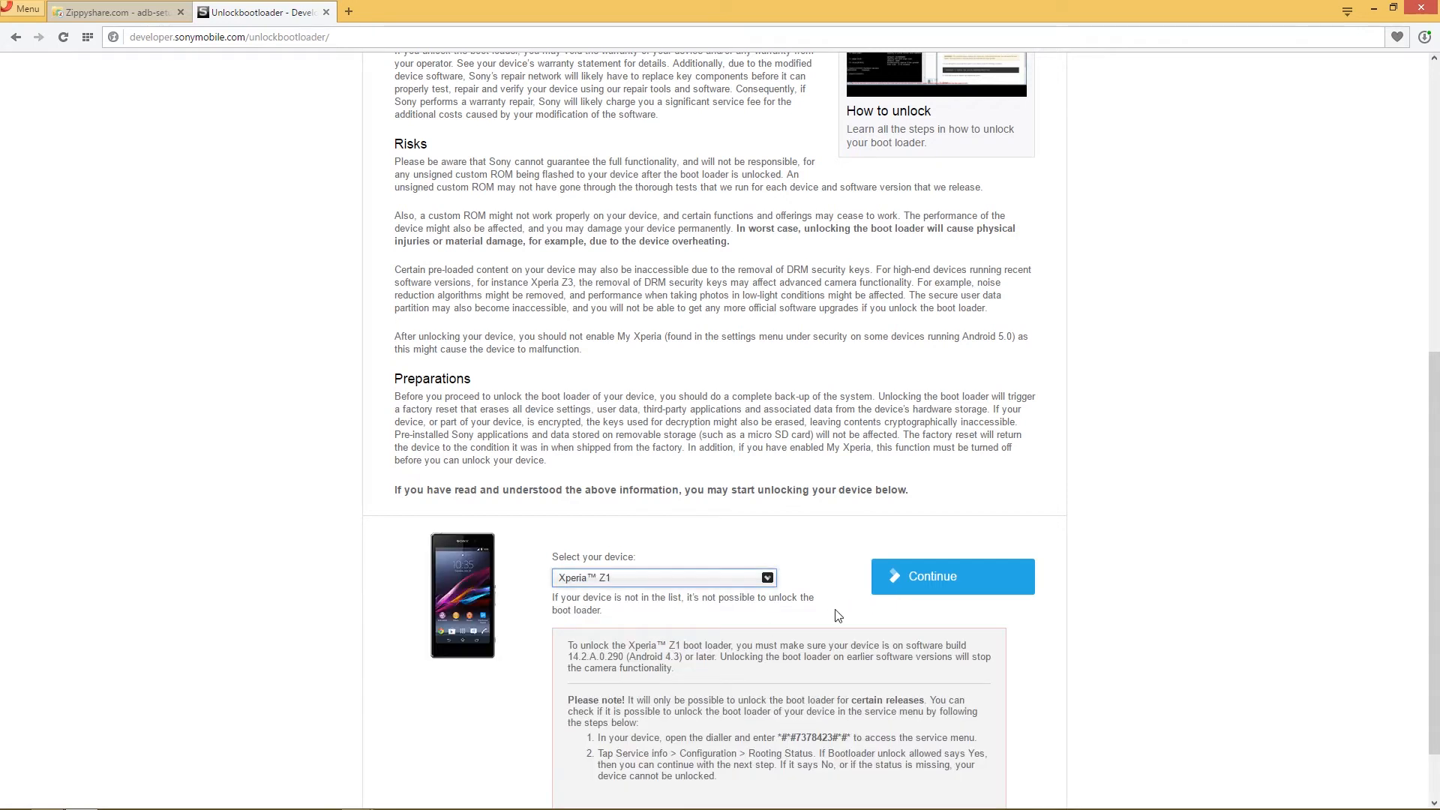
Step: Continue to the Email verification step and pass the I'm not a robot check
scroll(down, 3)
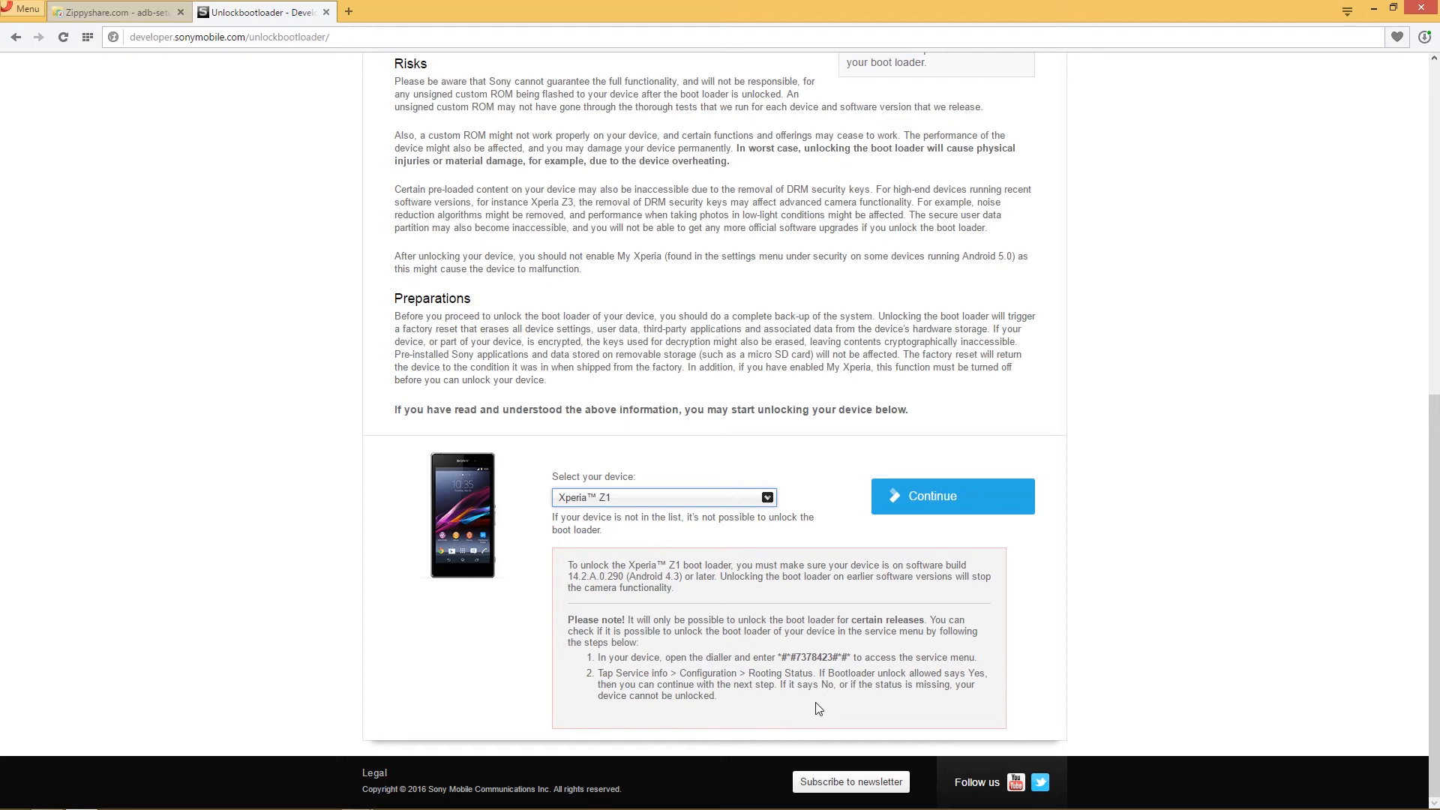
click(953, 496)
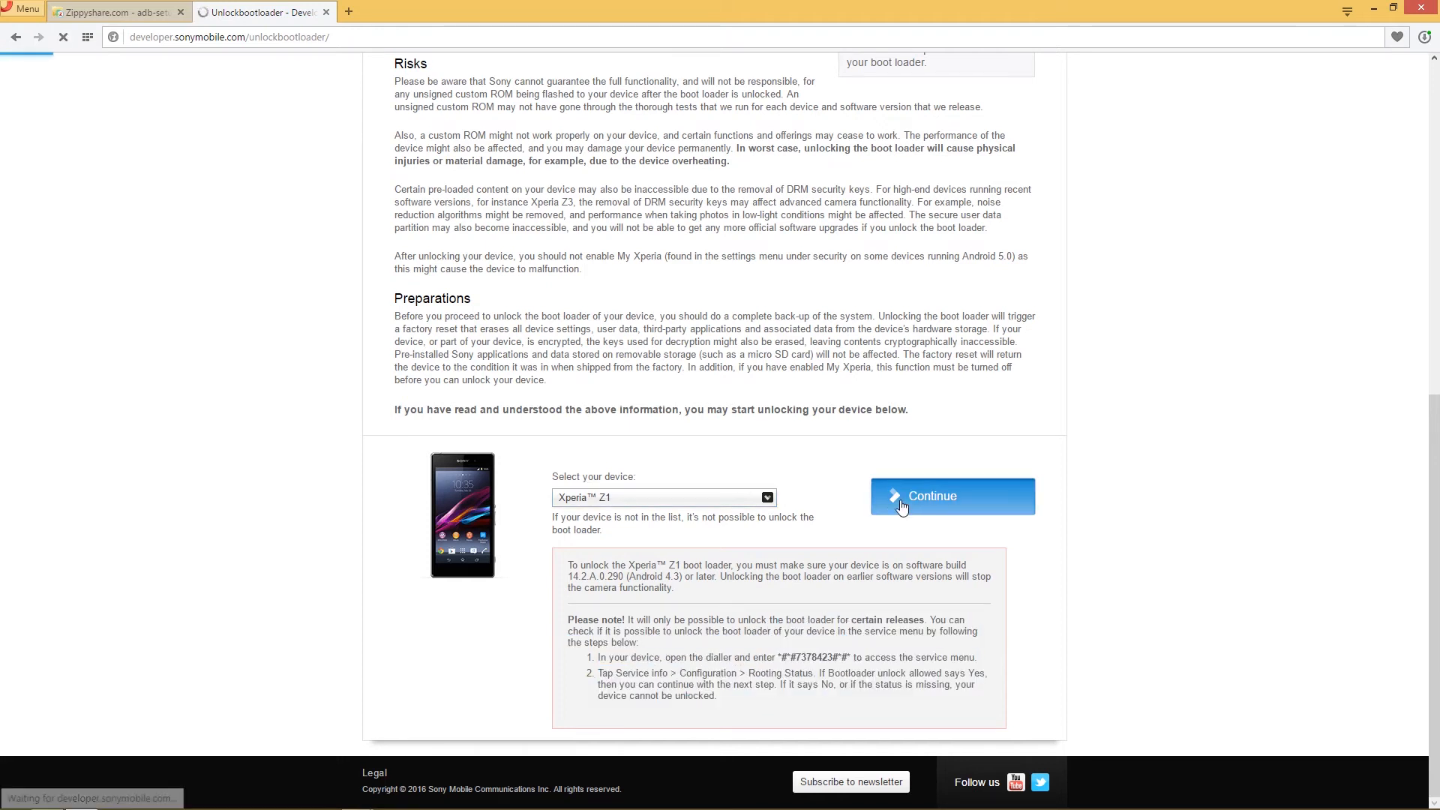
click(952, 497)
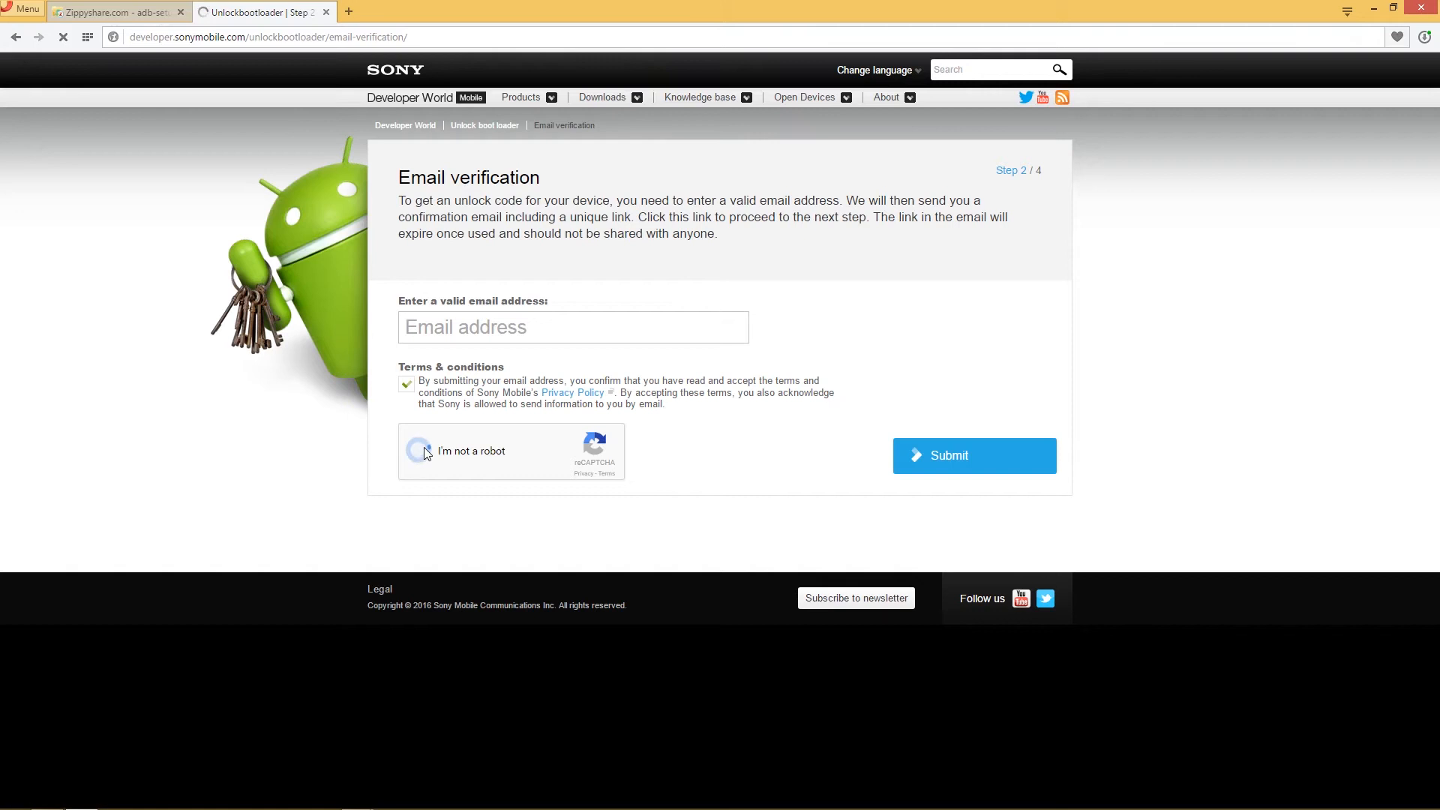
click(420, 450)
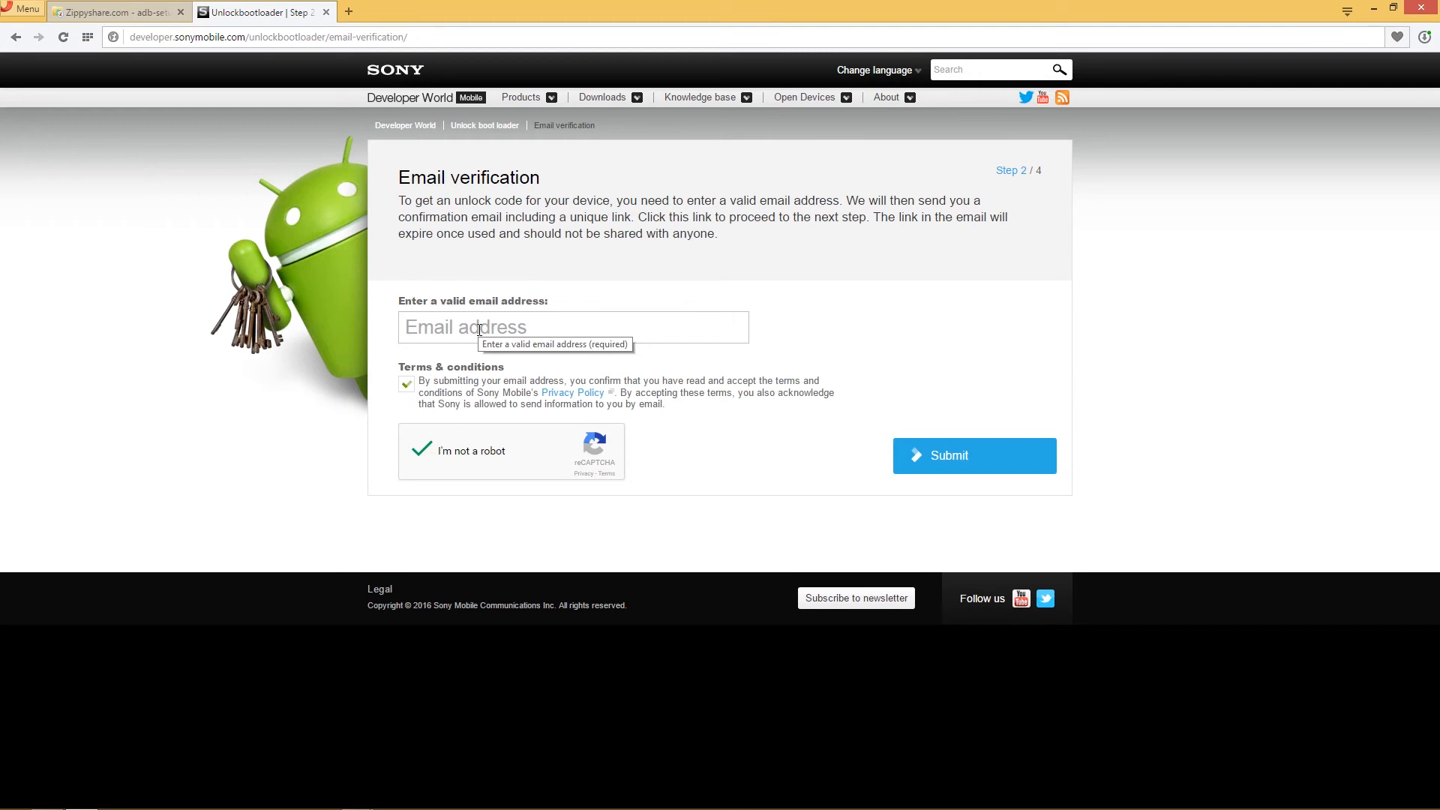
Step: Follow the 'Click here to proceed' link in Sony's verification email in Gmail
click(409, 12)
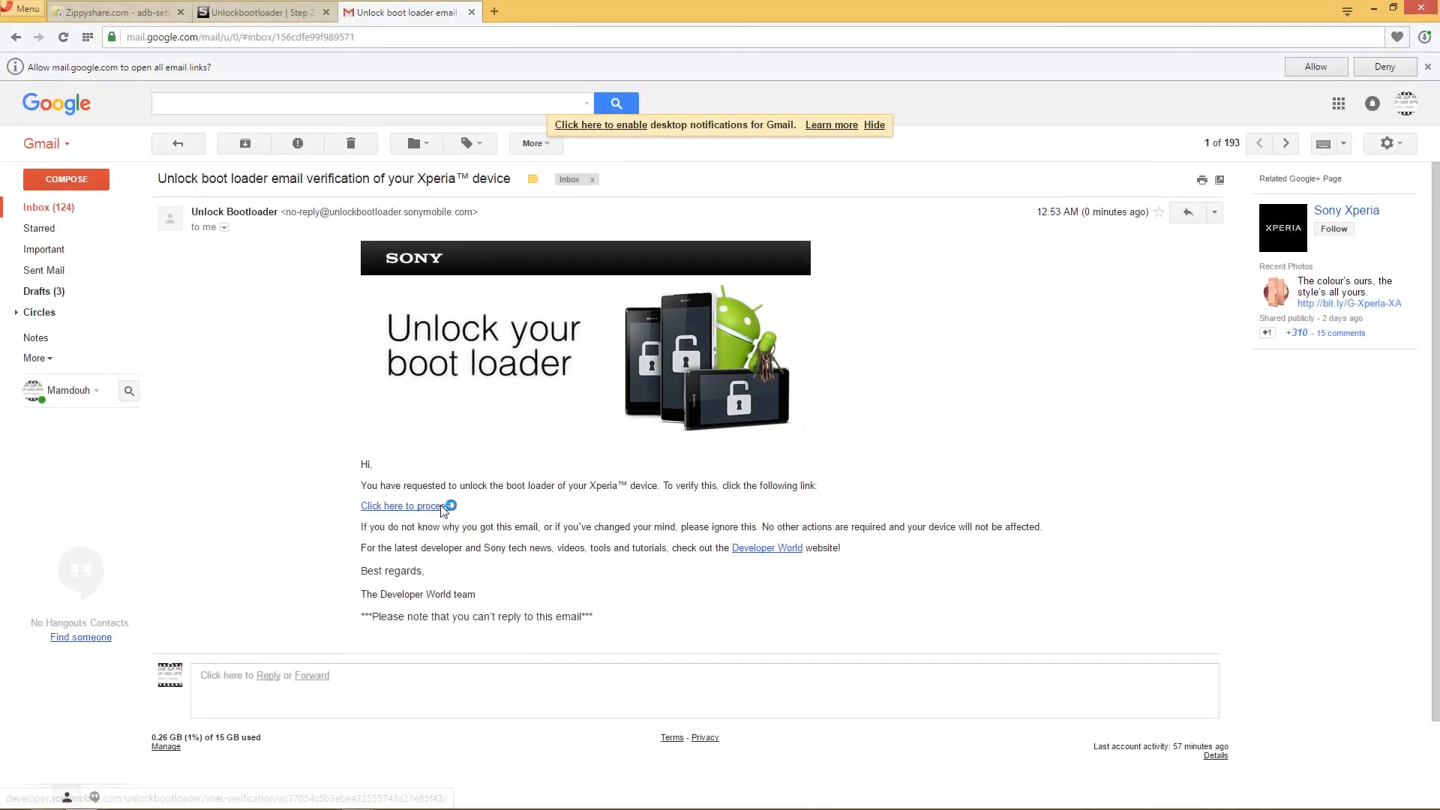
click(402, 506)
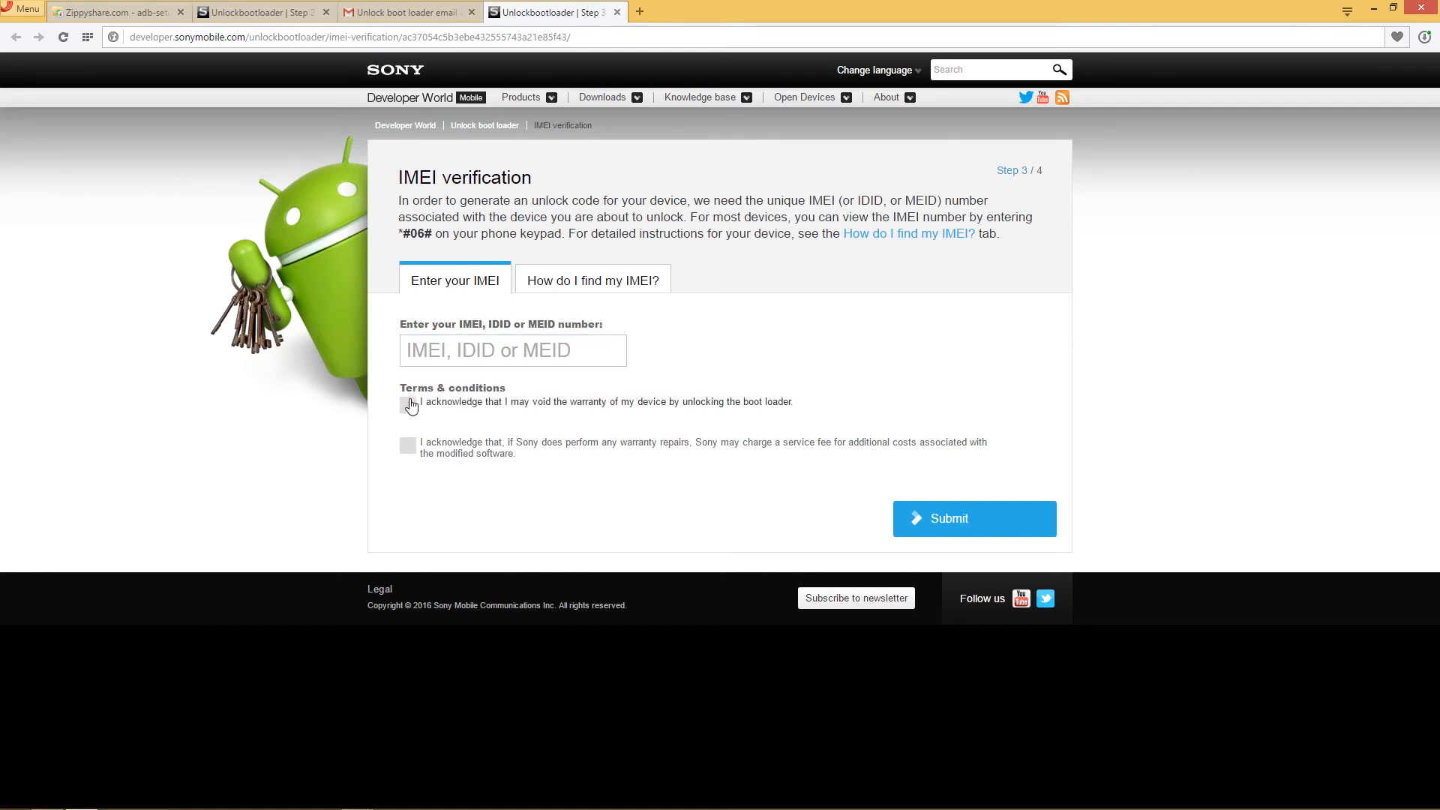
Step: Tick both warranty acknowledgements and enter the IMEI from Notepad into the verification form
click(408, 404)
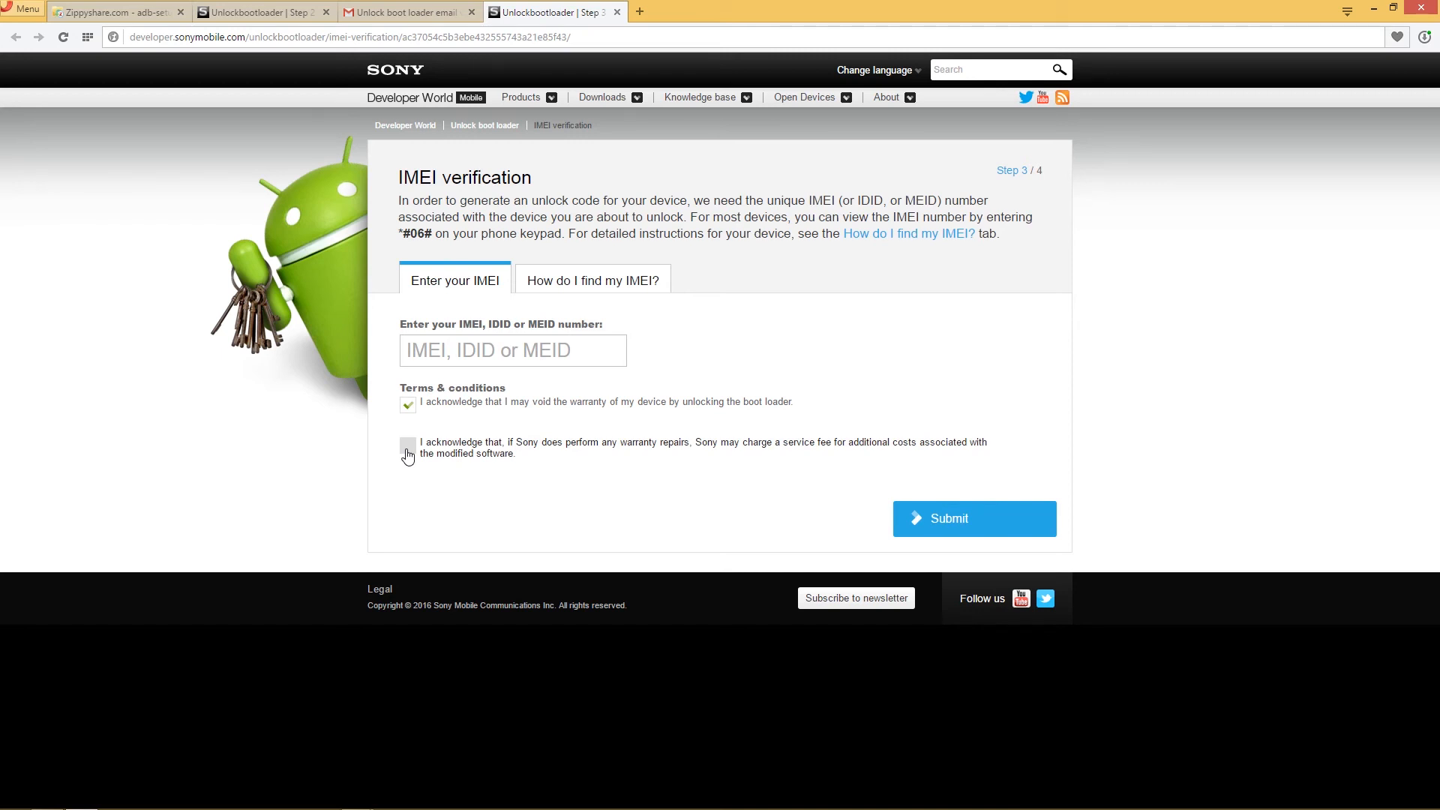
click(408, 446)
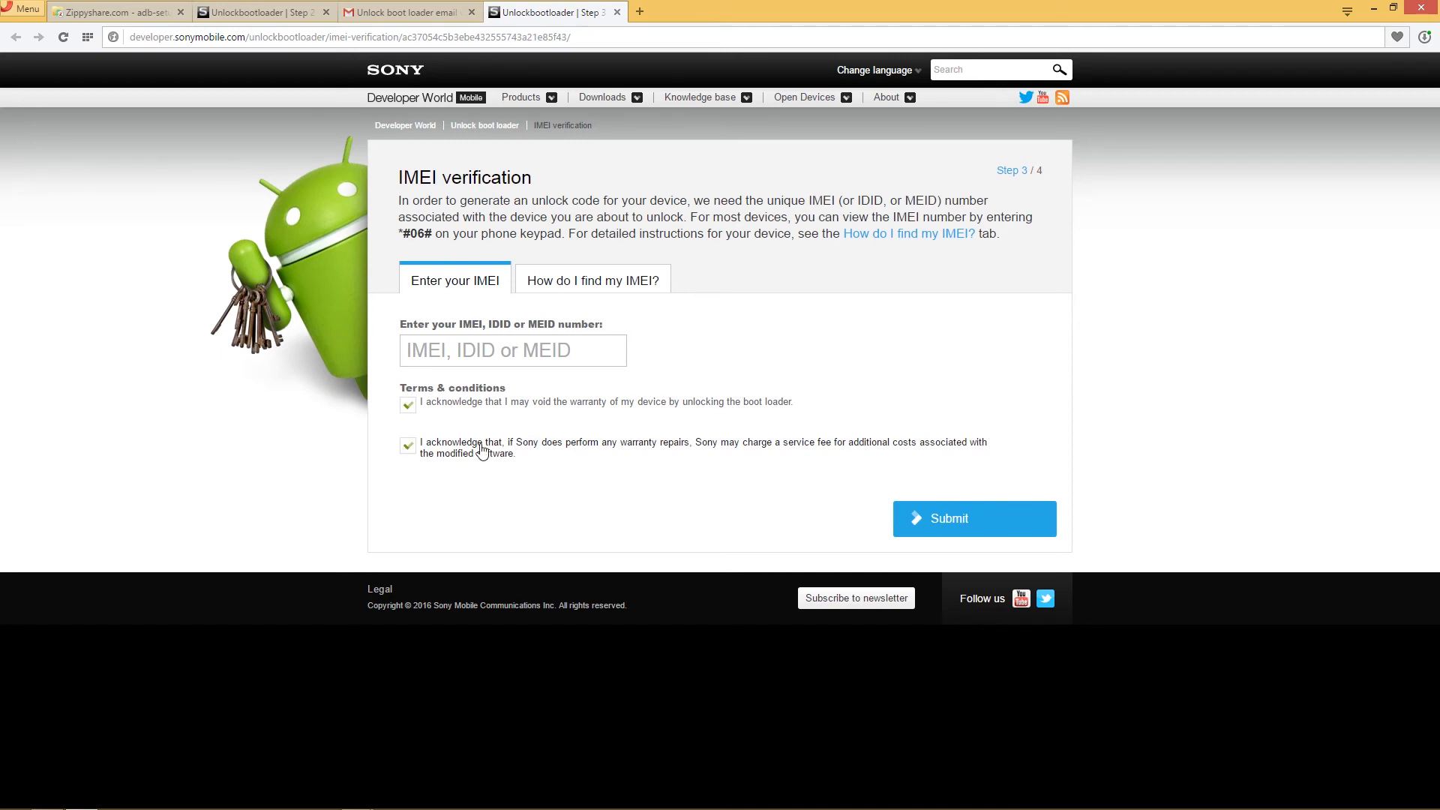
mouse_move(552, 470)
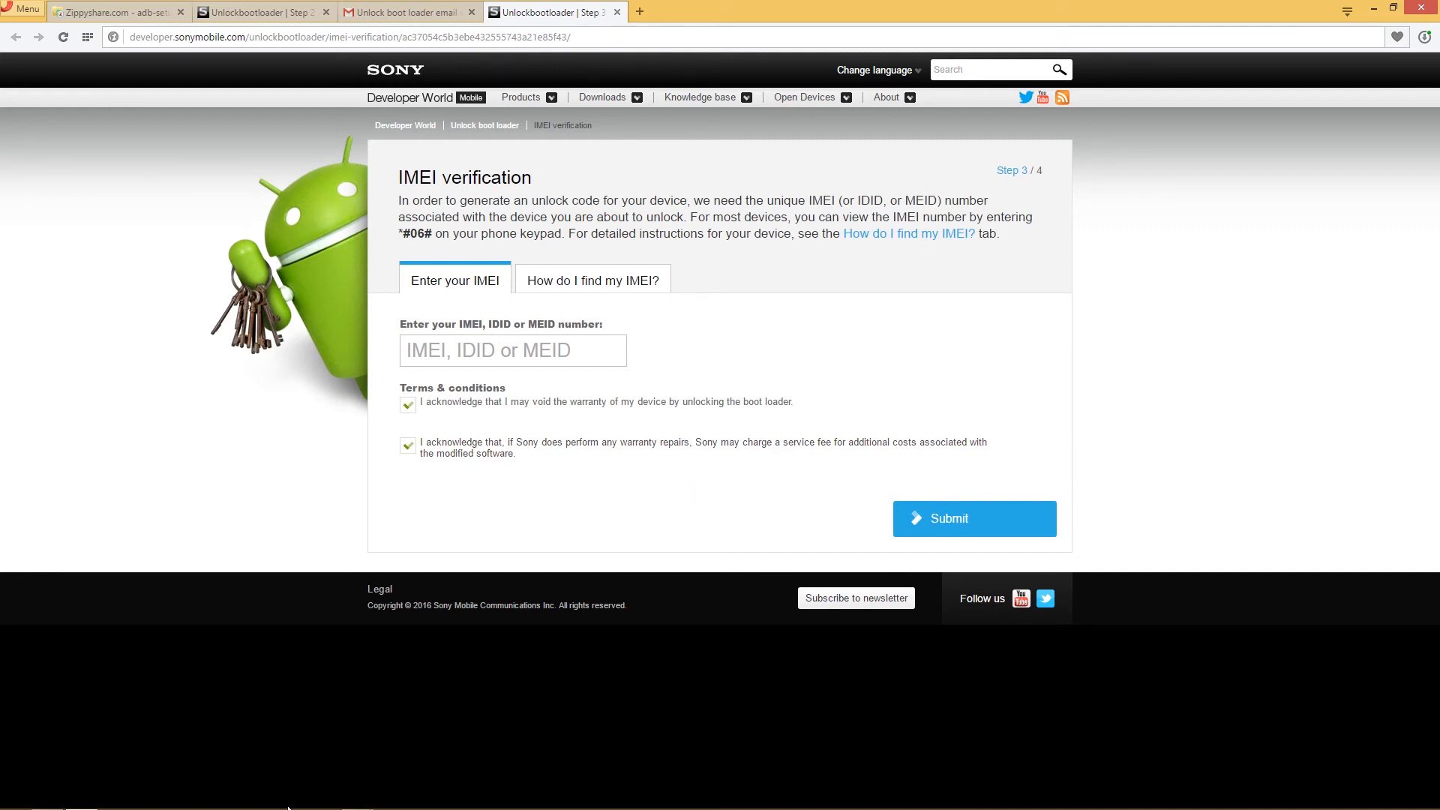
mouse_move(355, 798)
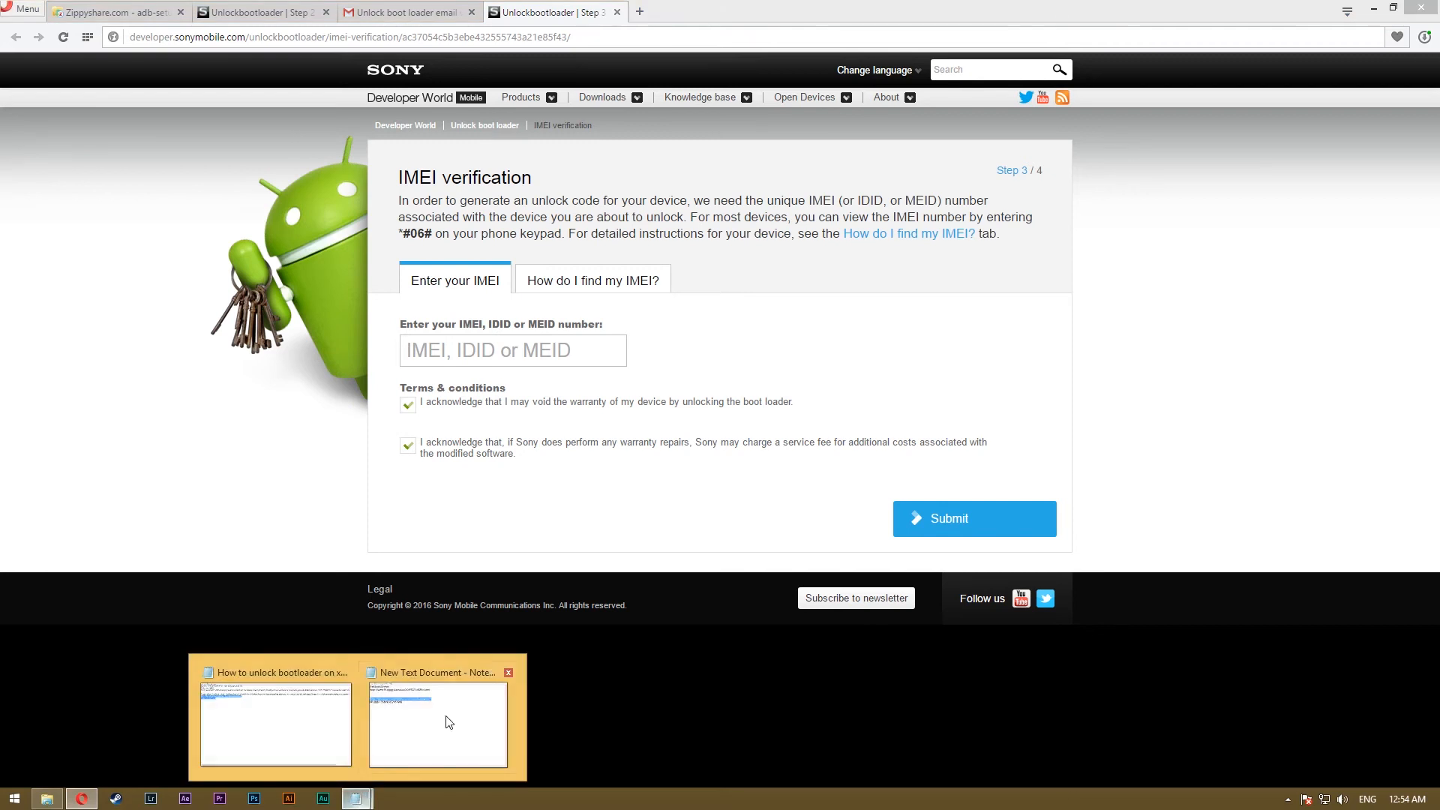
click(437, 725)
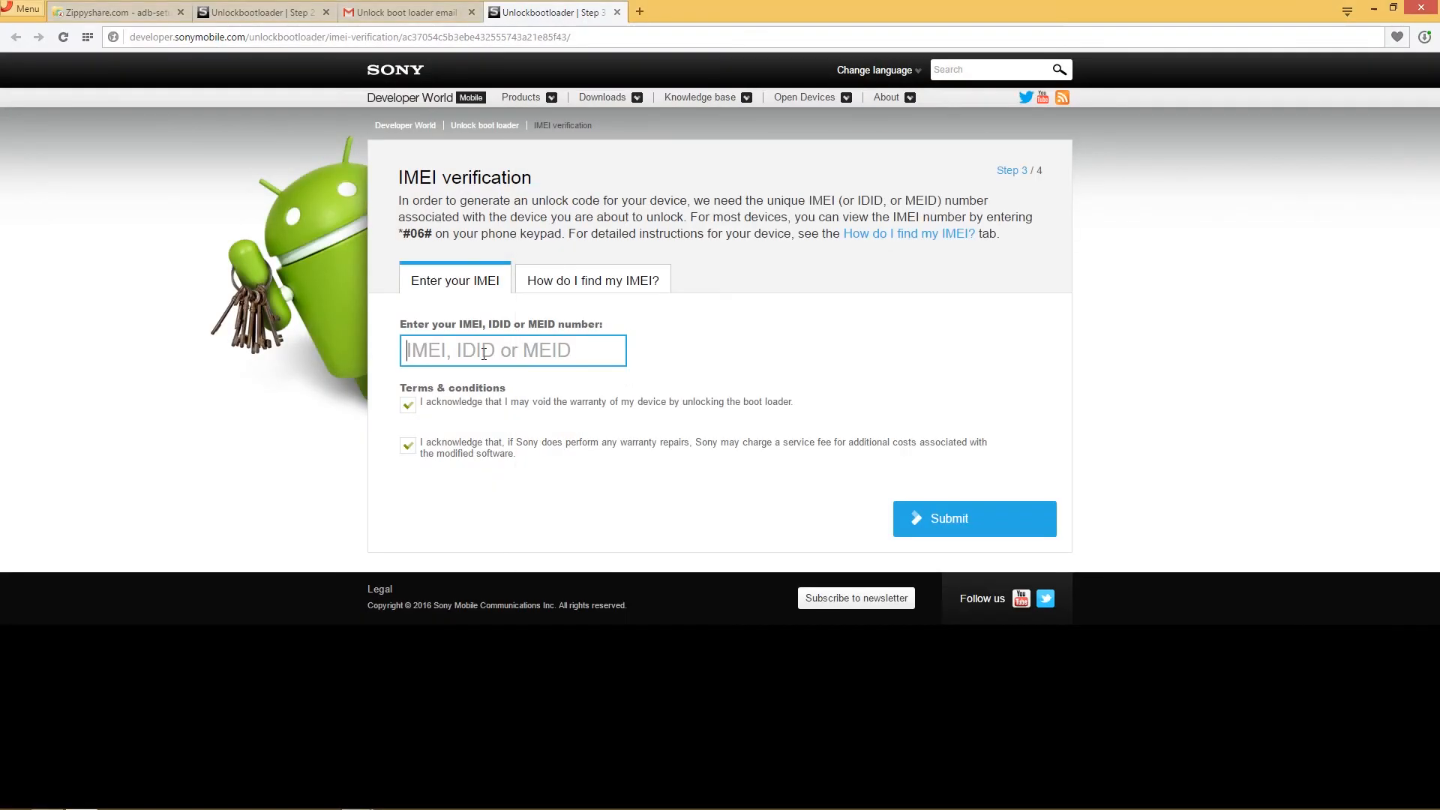
click(972, 517)
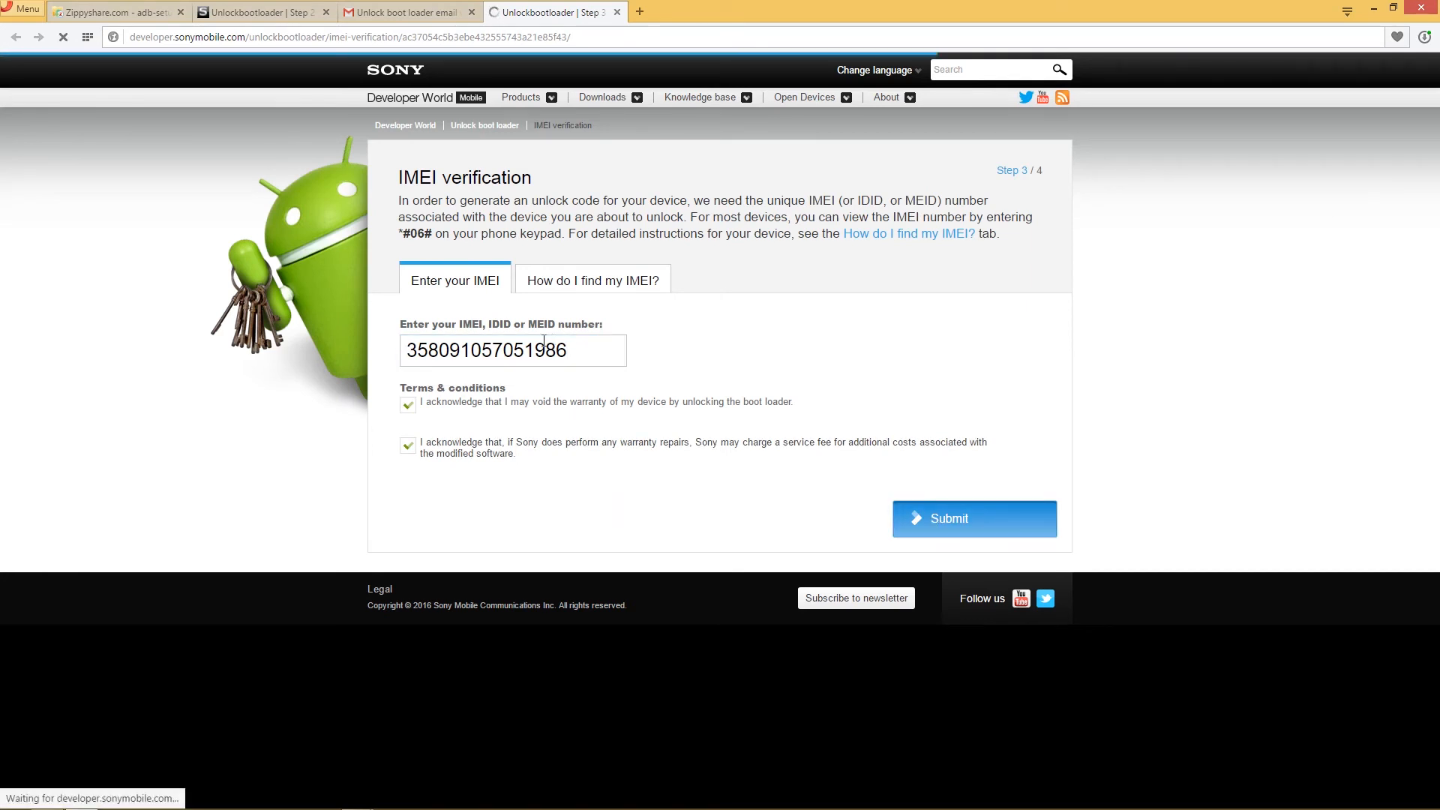
mouse_move(593, 282)
text(c)
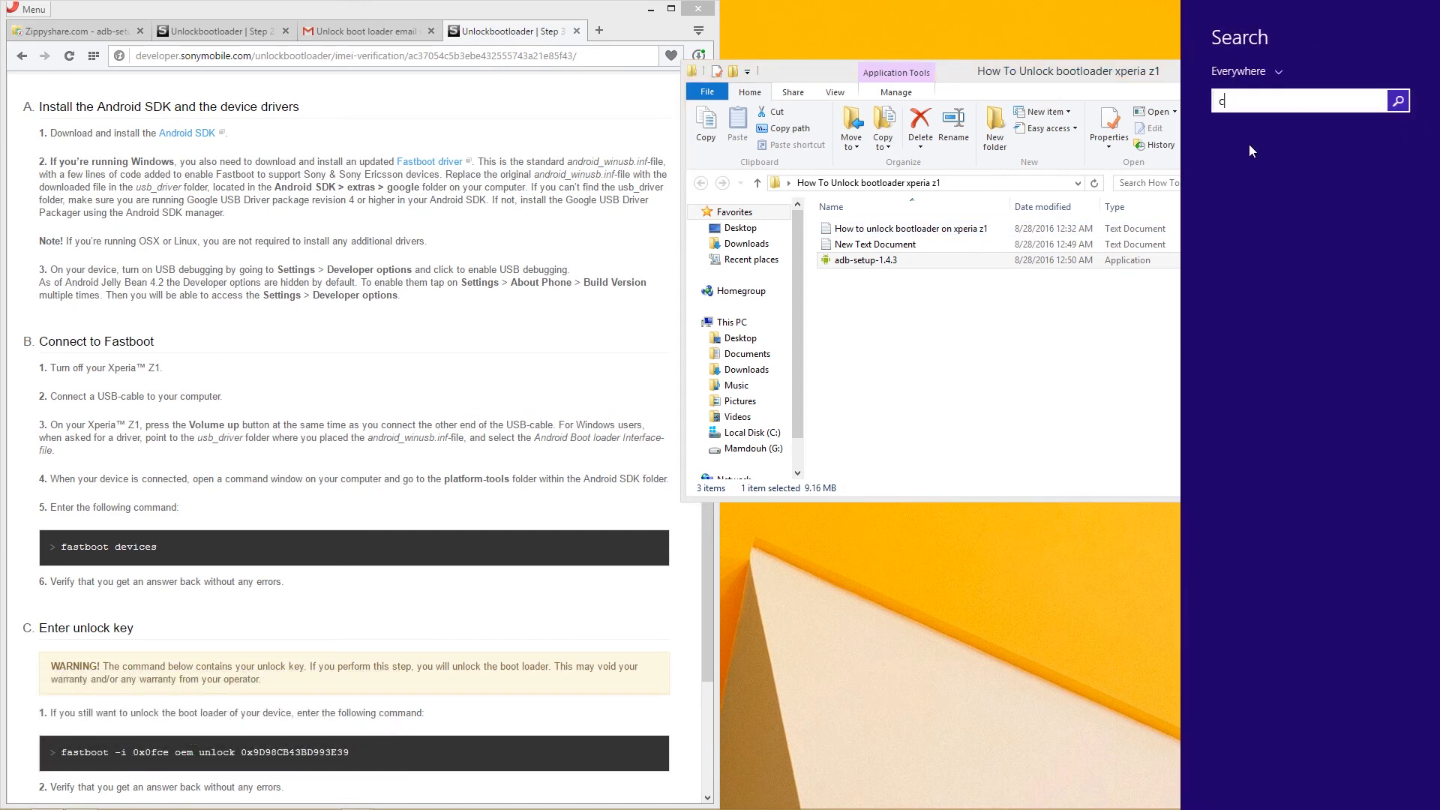
Step: Launch Command Prompt from Start search and run 'fastboot devices' to list the phone
text(md)
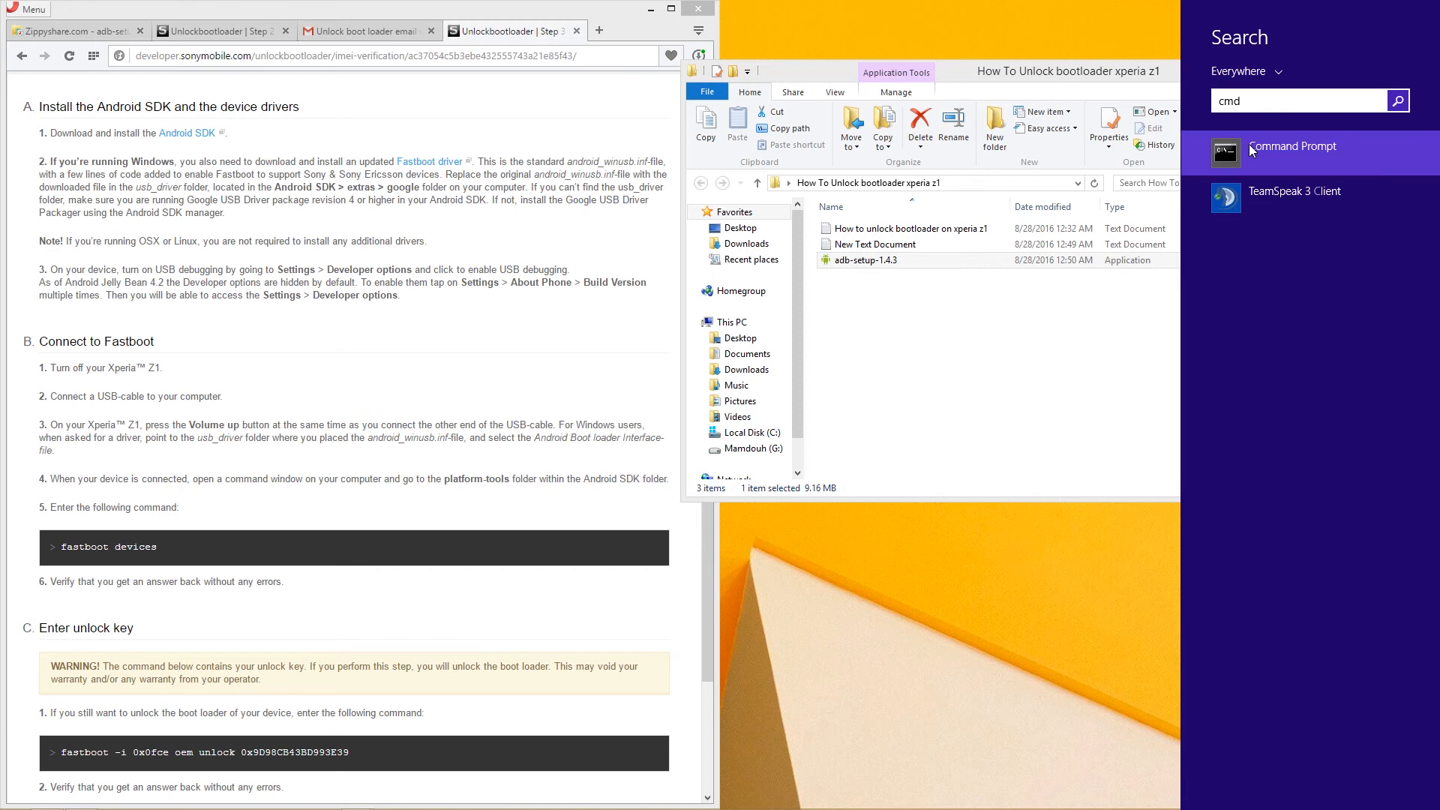
click(1293, 146)
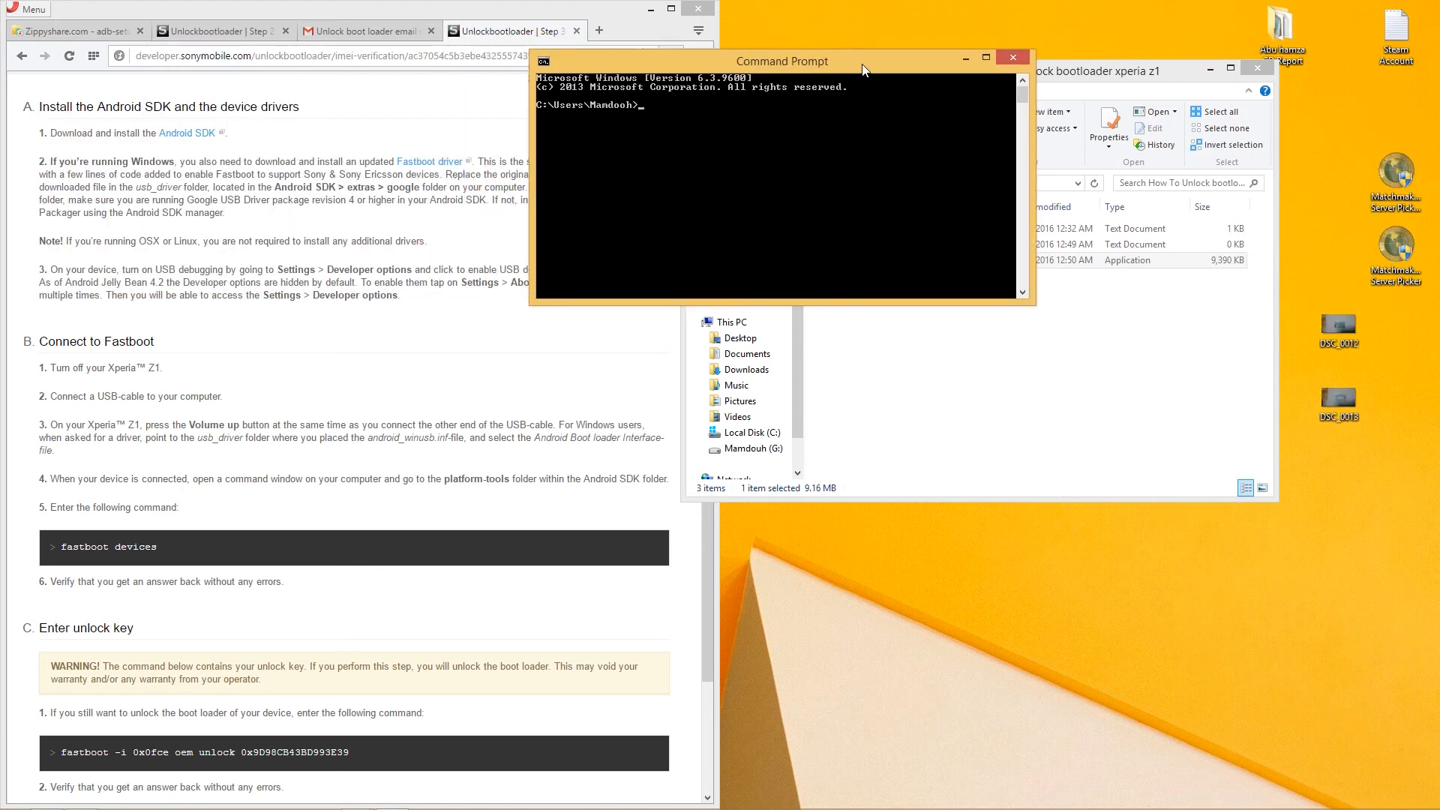
text(fast)
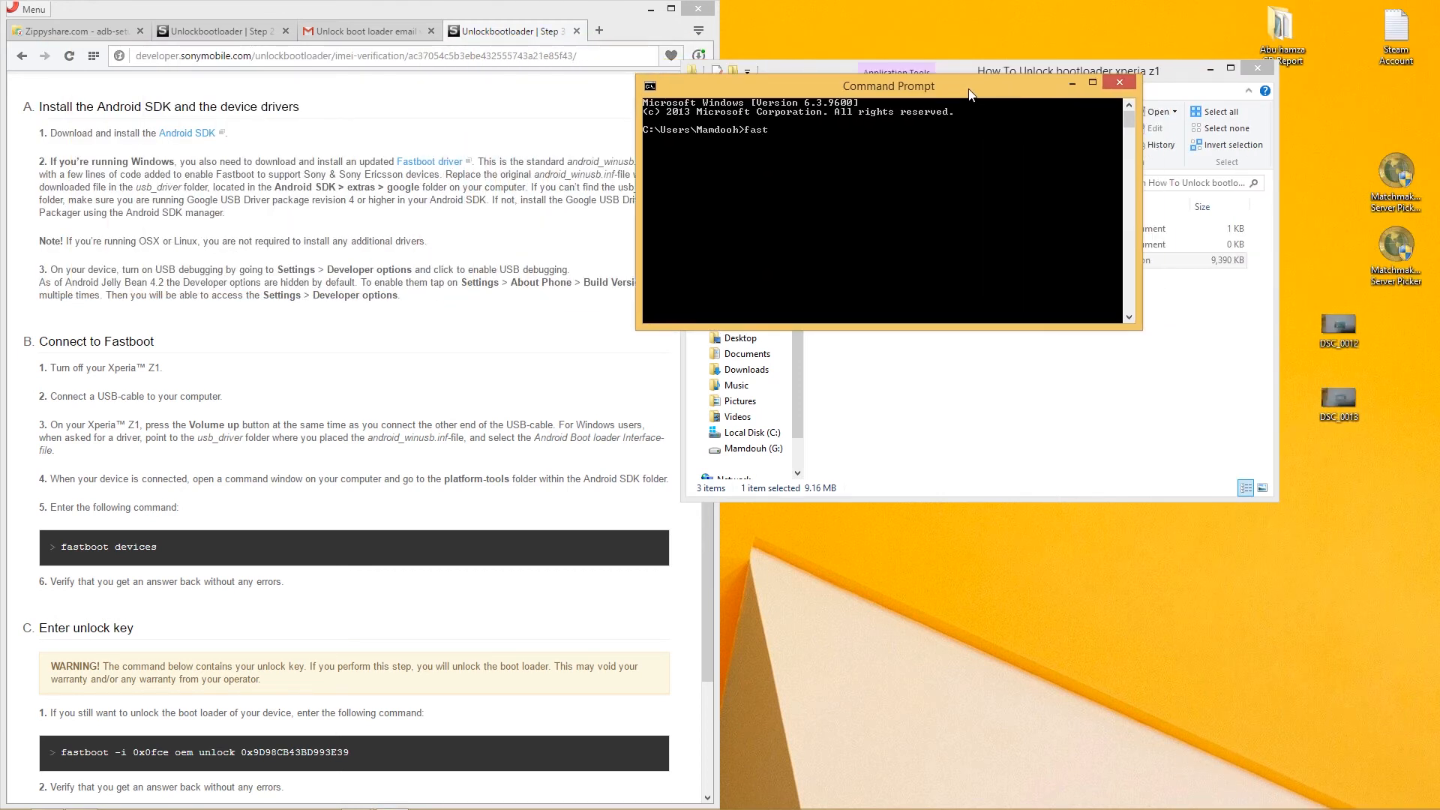
text(boot)
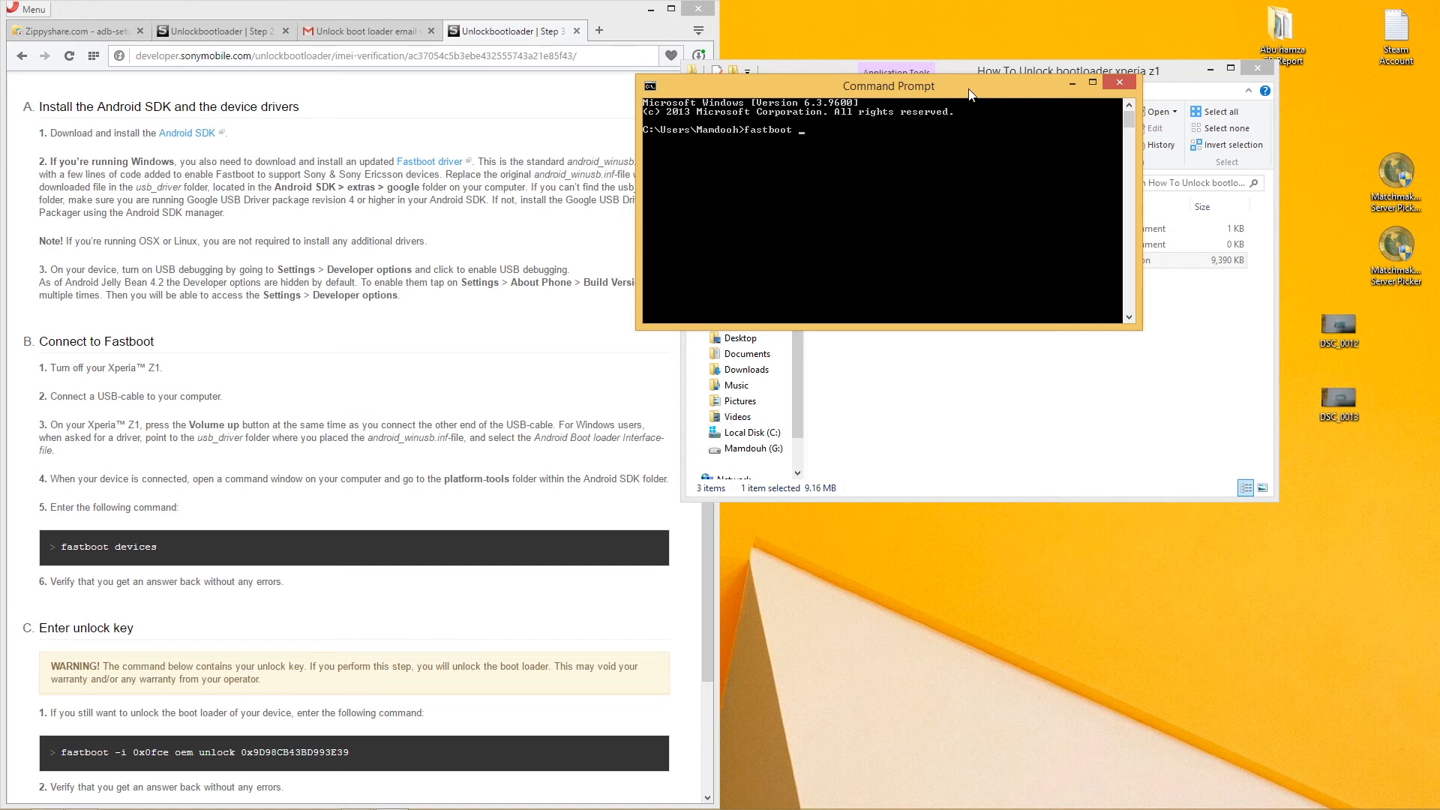
text(devices)
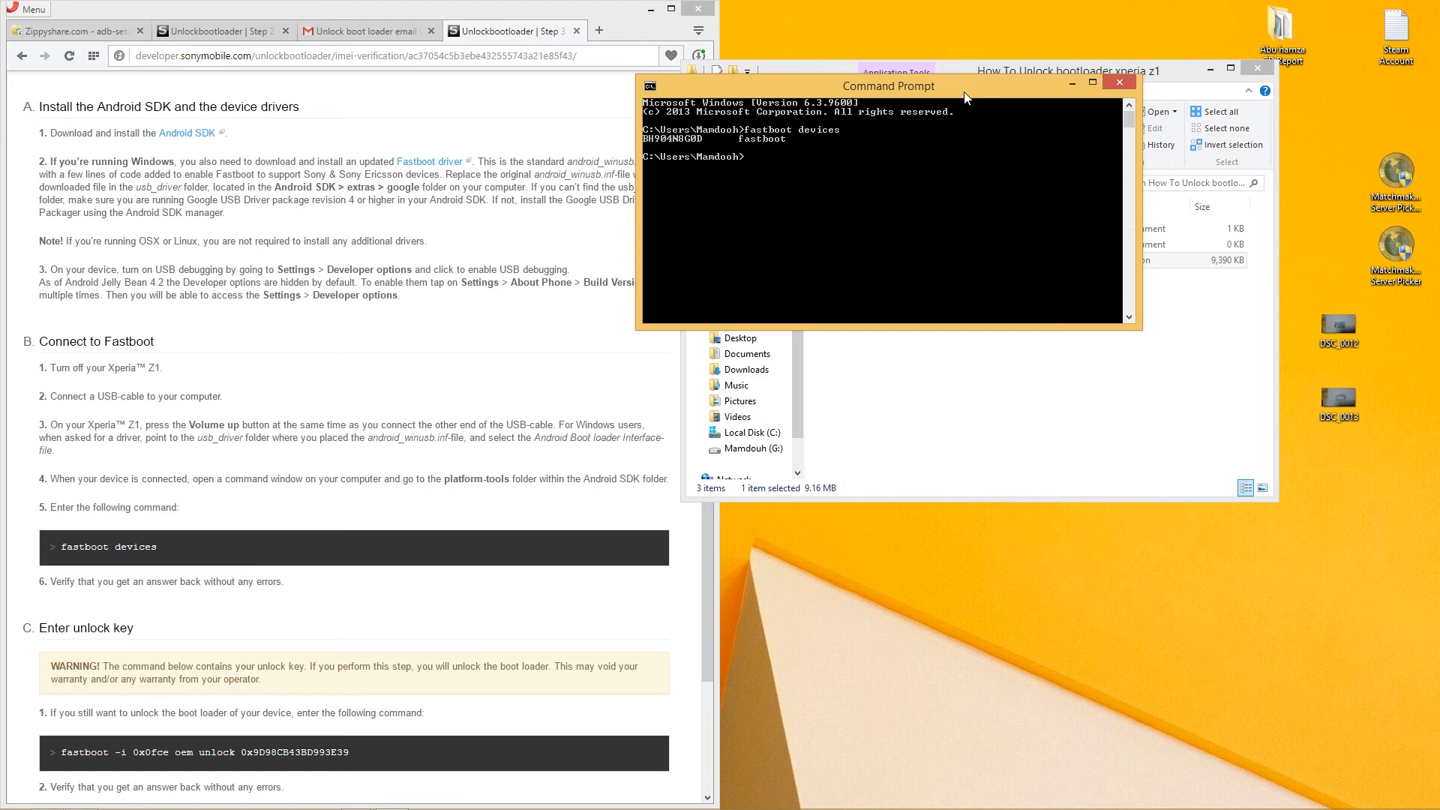
mouse_move(691, 154)
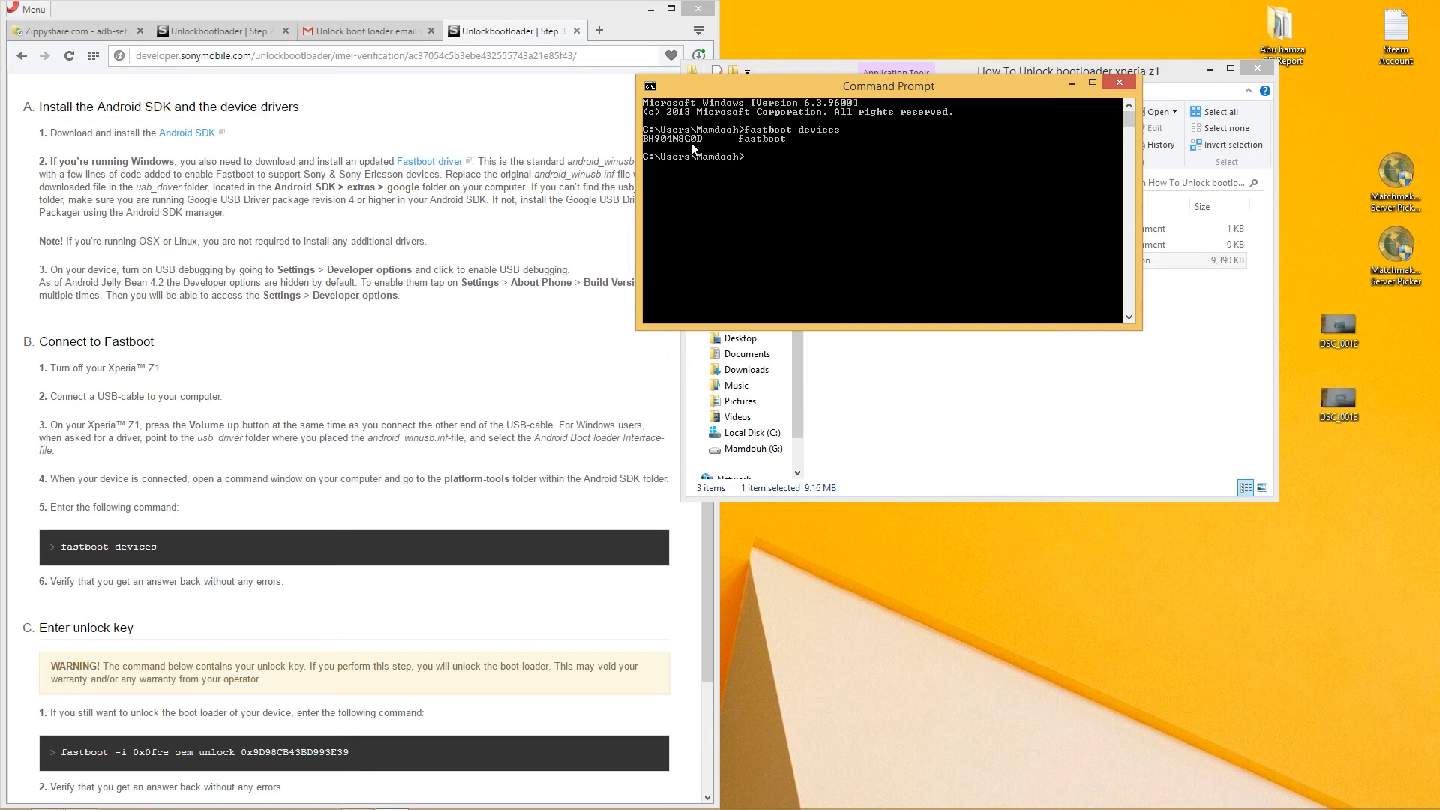
mouse_move(334, 507)
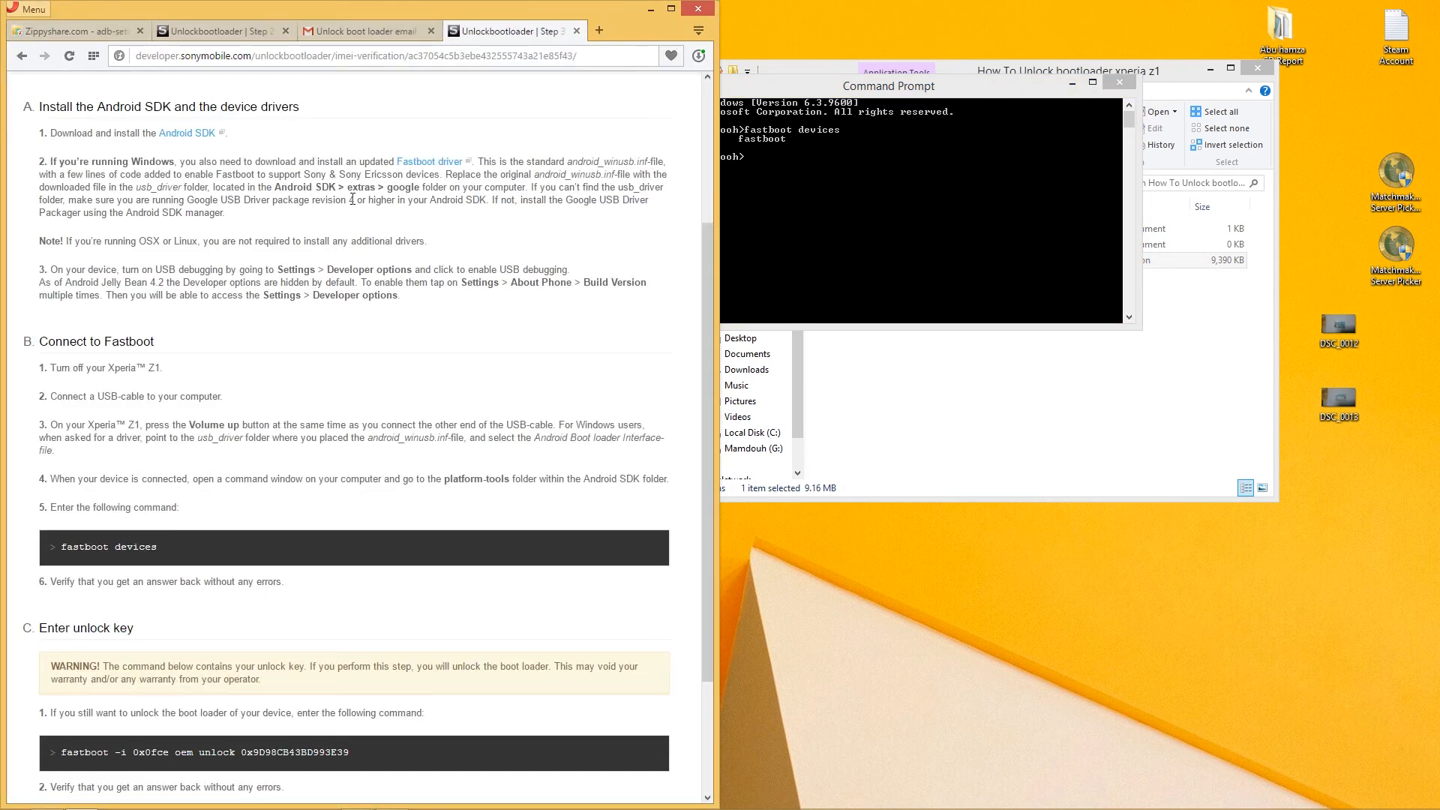
Step: Copy the fastboot oem unlock command with the key from the Sony page and run it in Command Prompt
scroll(down, 3)
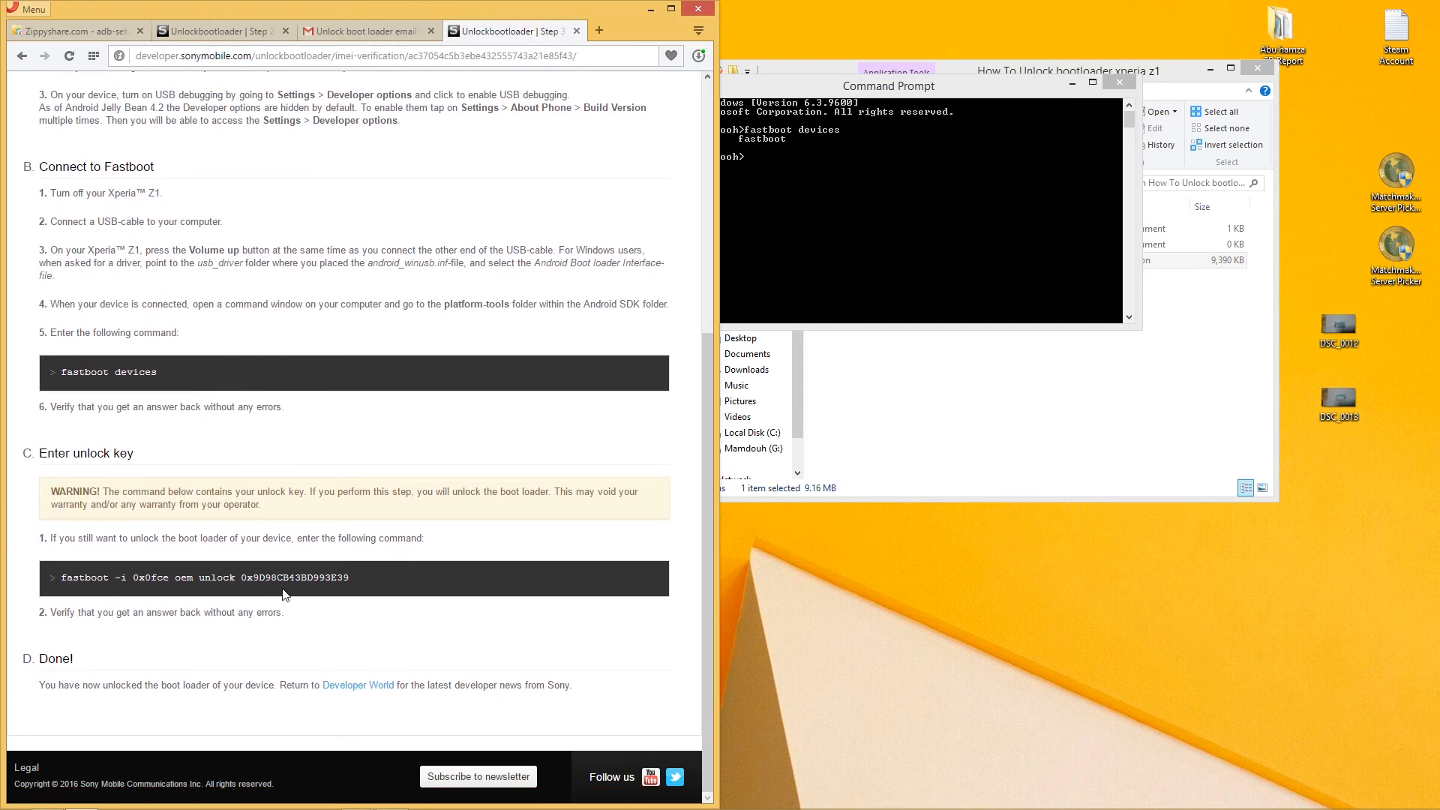
triple_click(183, 577)
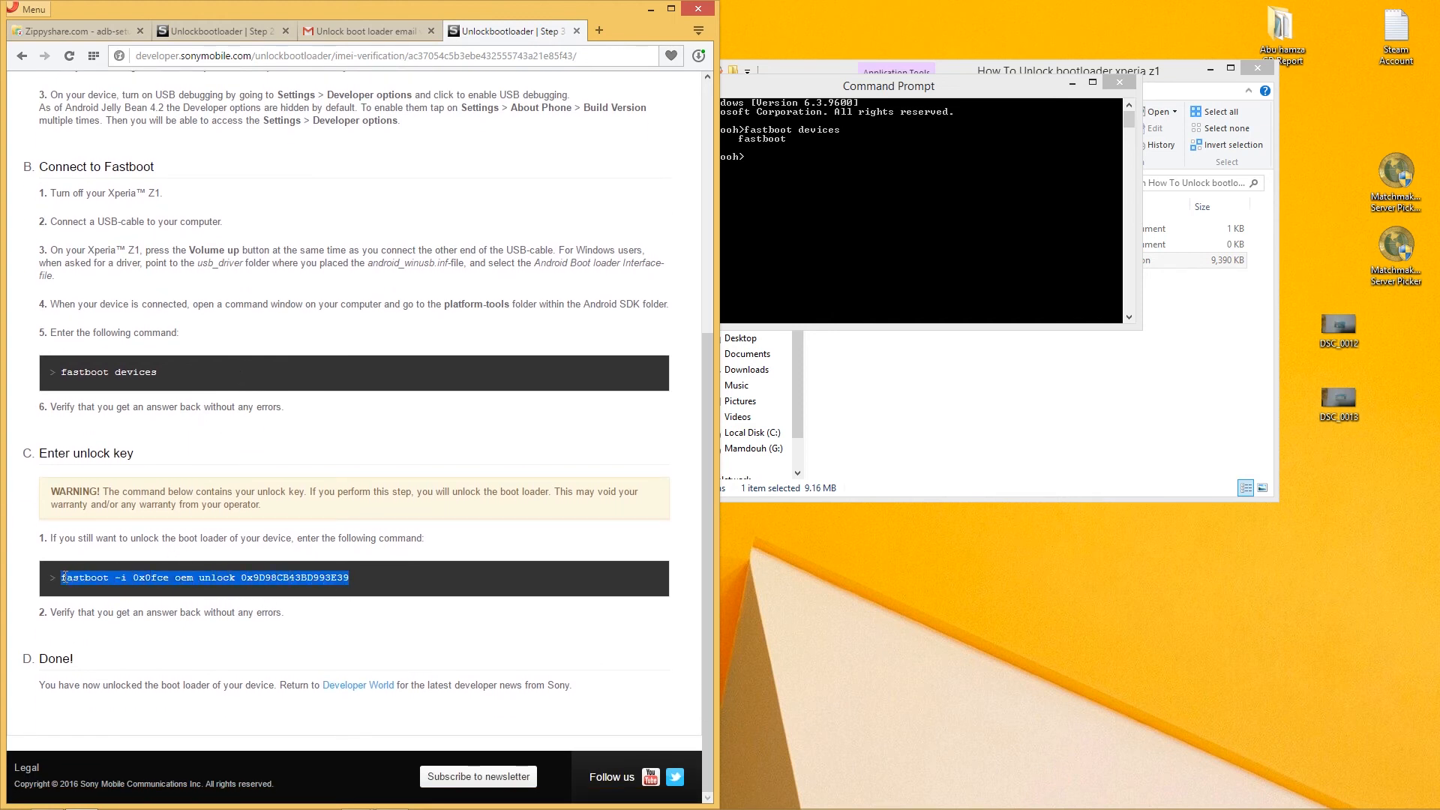
right_click(202, 578)
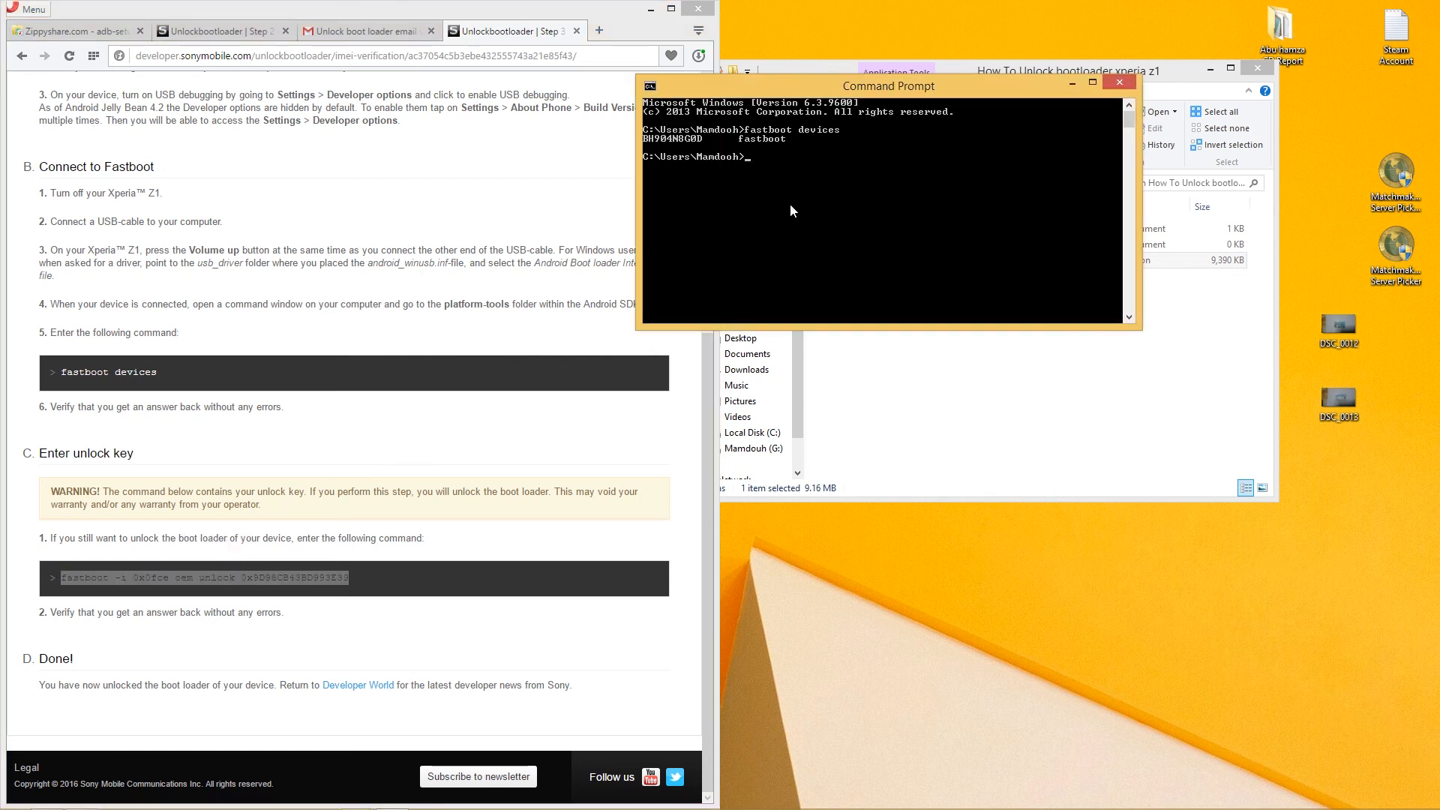
right_click(791, 212)
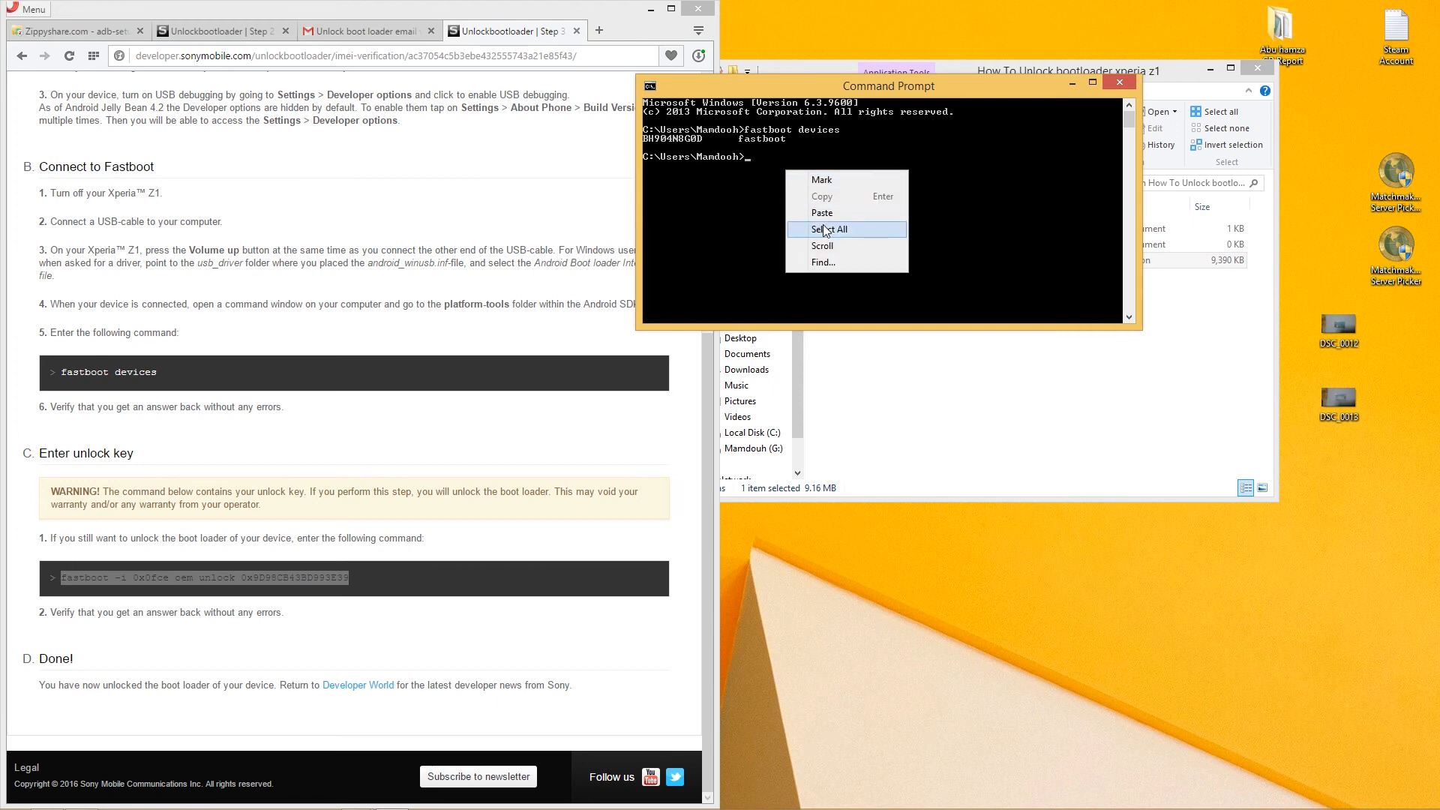
click(824, 213)
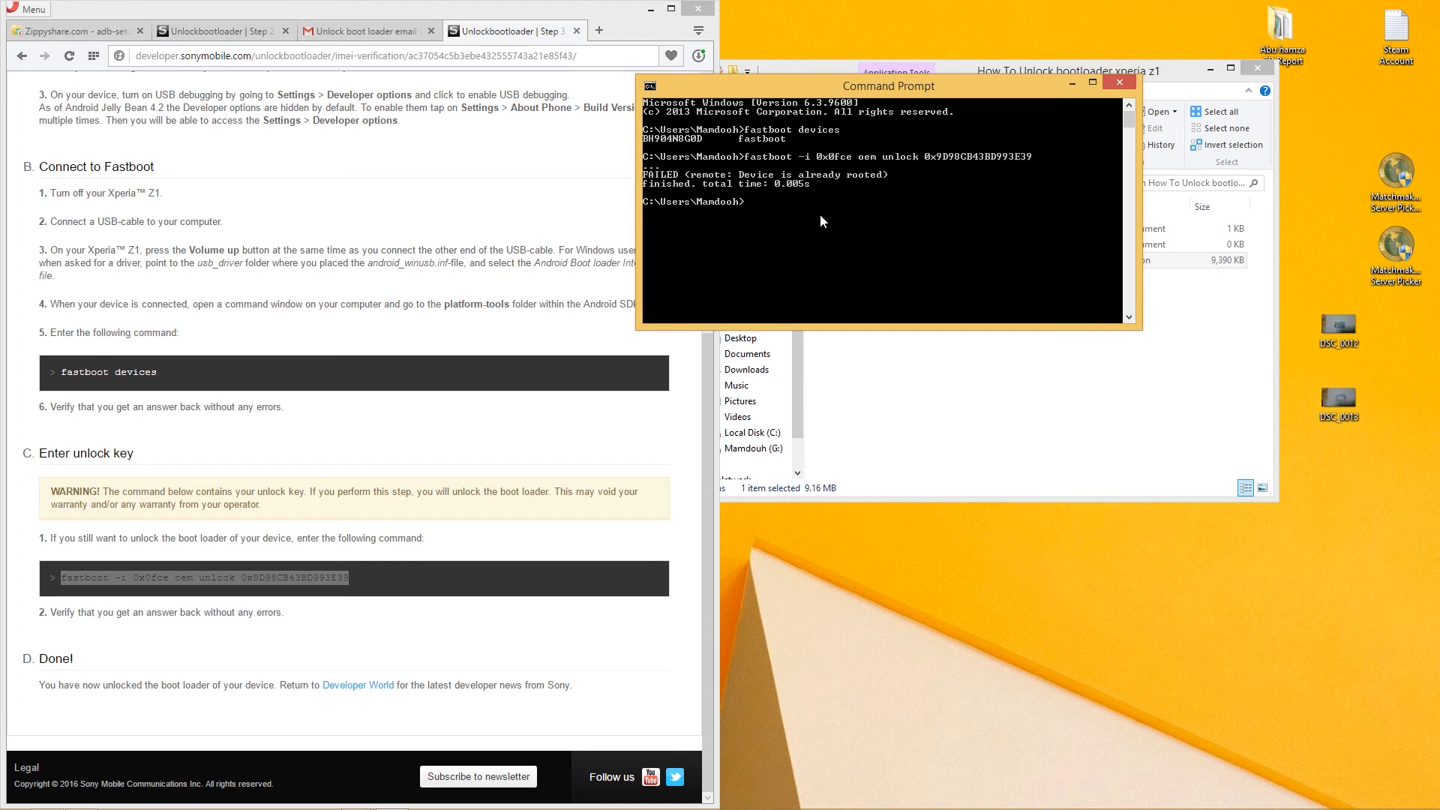
mouse_move(769, 186)
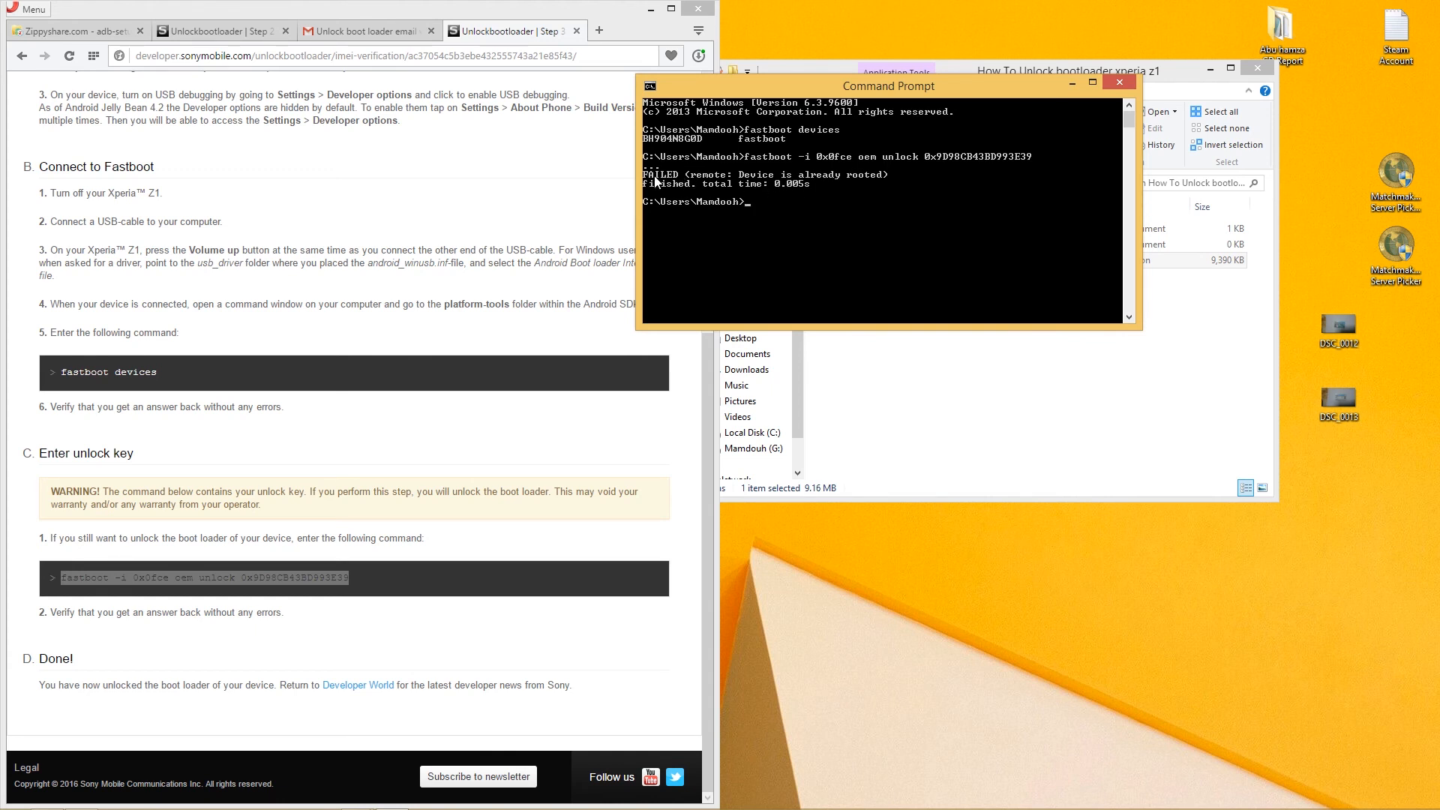
mouse_move(834, 177)
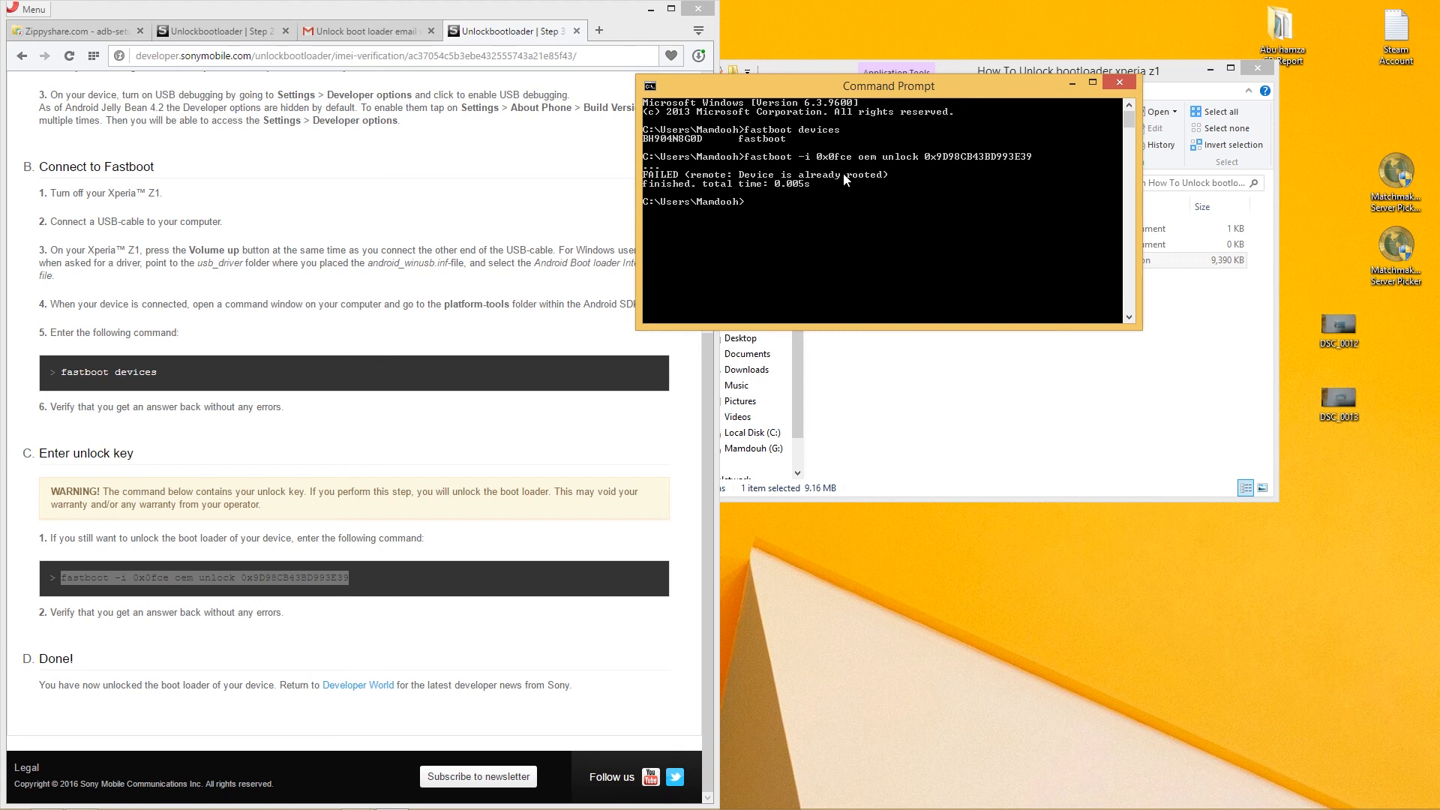
mouse_move(836, 181)
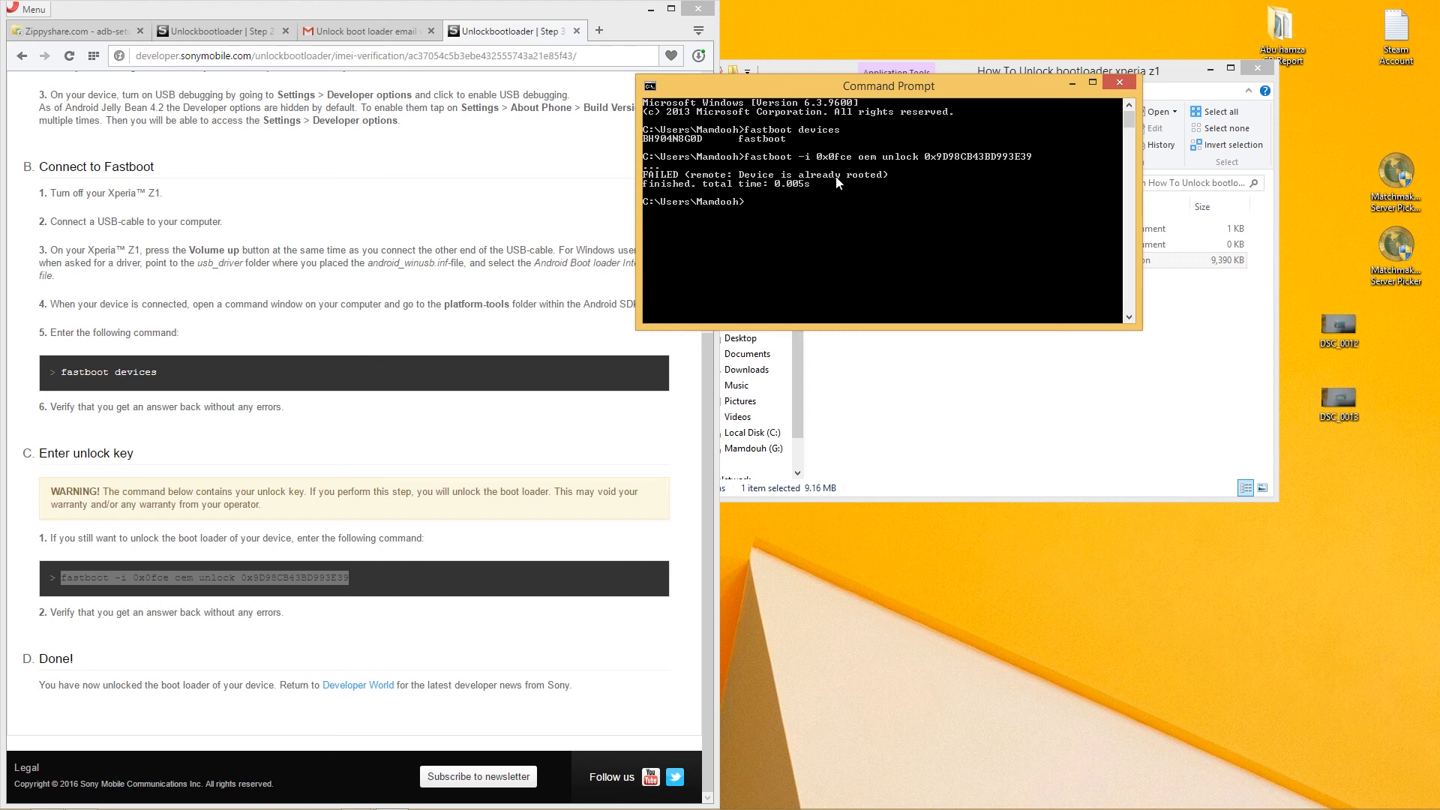